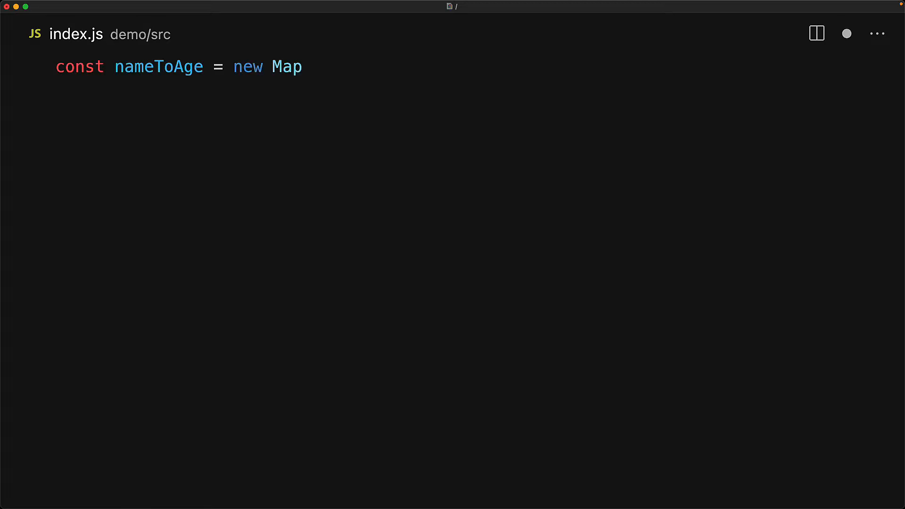
text(();)
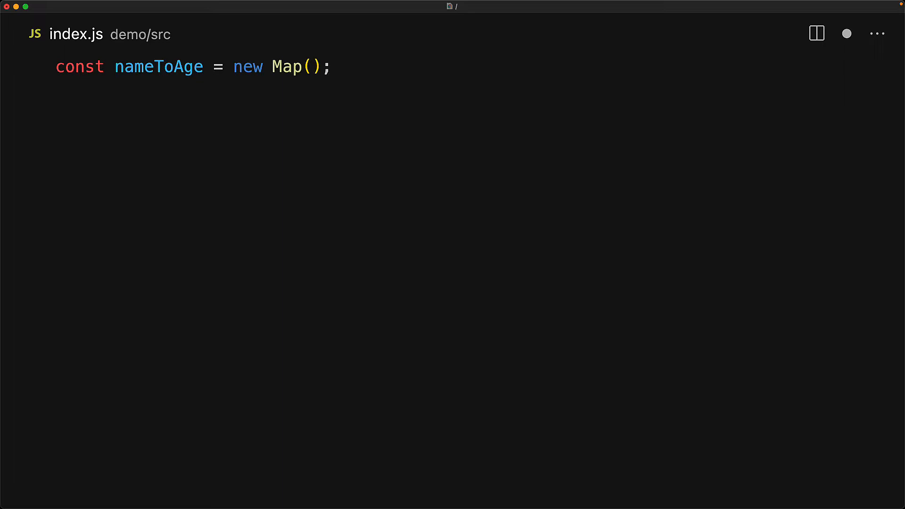
text(nameToAge.set('john', 25); // Map { 'john' => 25)
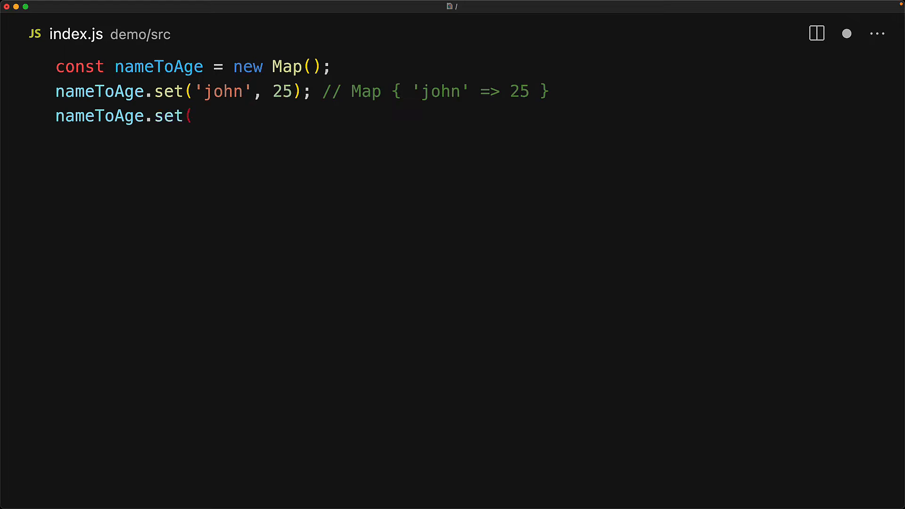
text('jane', 28); // Map { 'john' => 25, 'jane' => 28 })
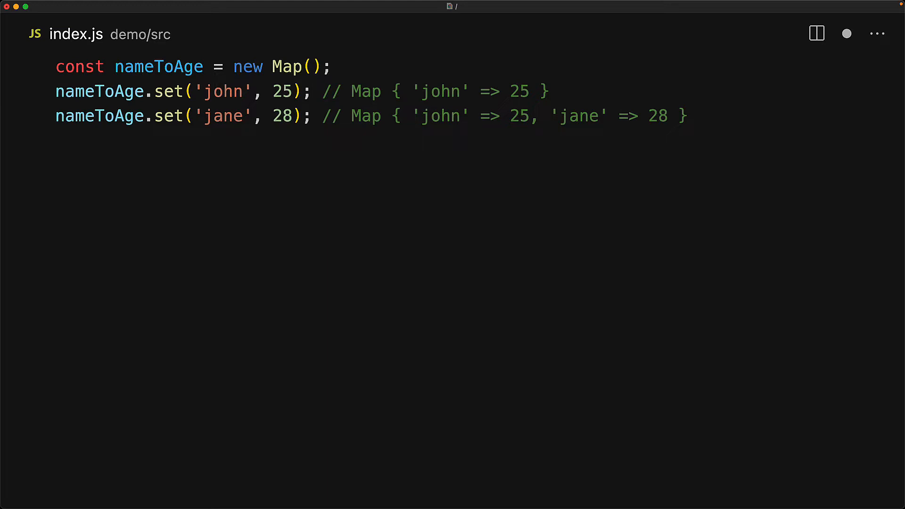
text(nameToAge.set('john', 26); // Map { 'john' => 26, 'jane' => 28 })
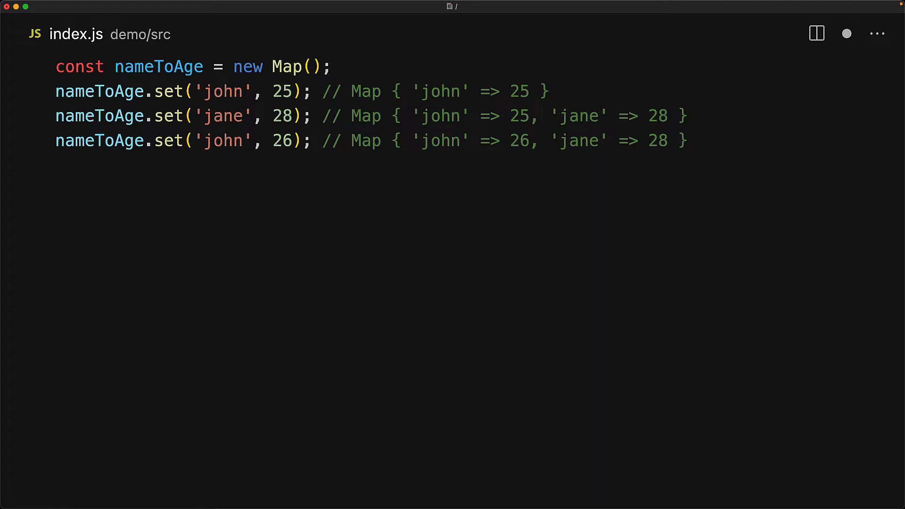
text(nameToAge.get('john'); // 26)
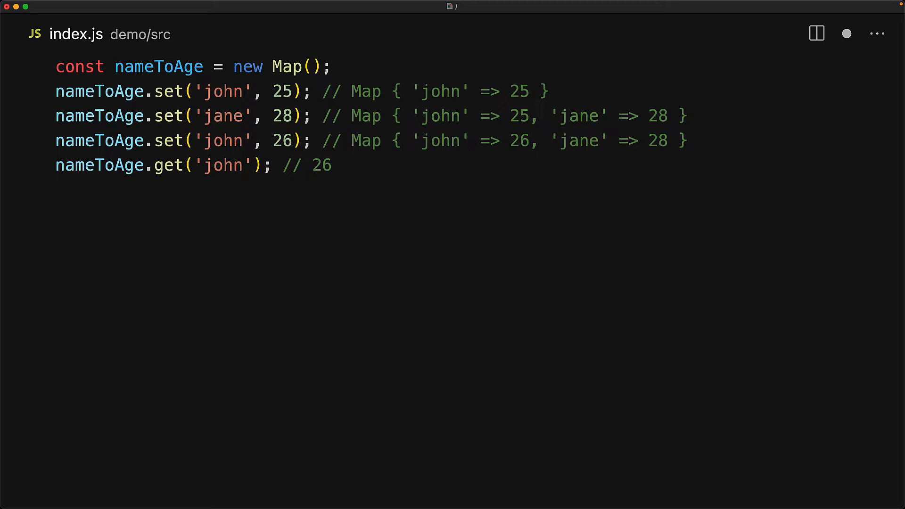
text(n)
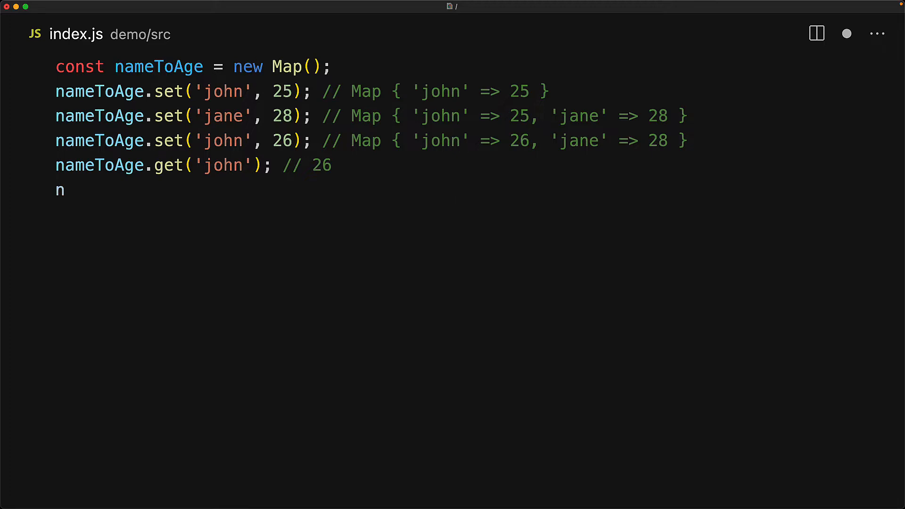
text(ameToAge.get('jill'); // undefined)
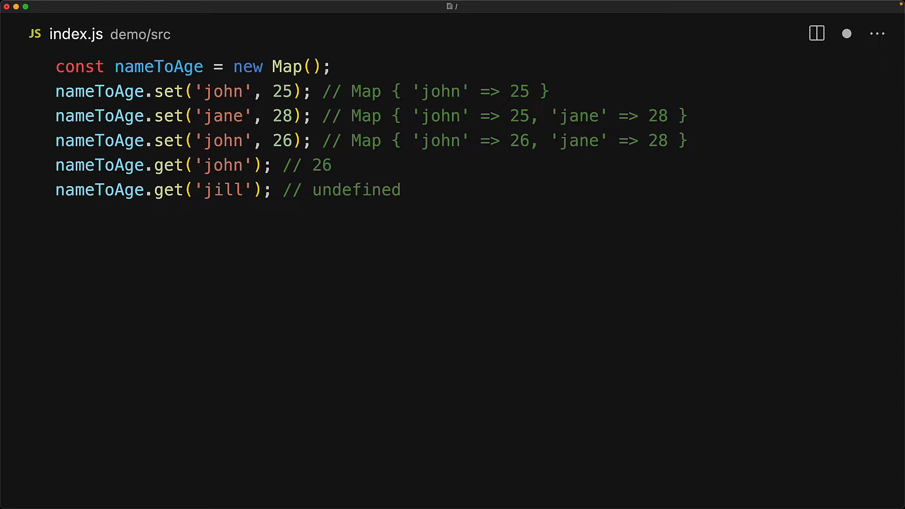
text(const countryToCapital = new Map()
text(['Italy', 'Rome'],)
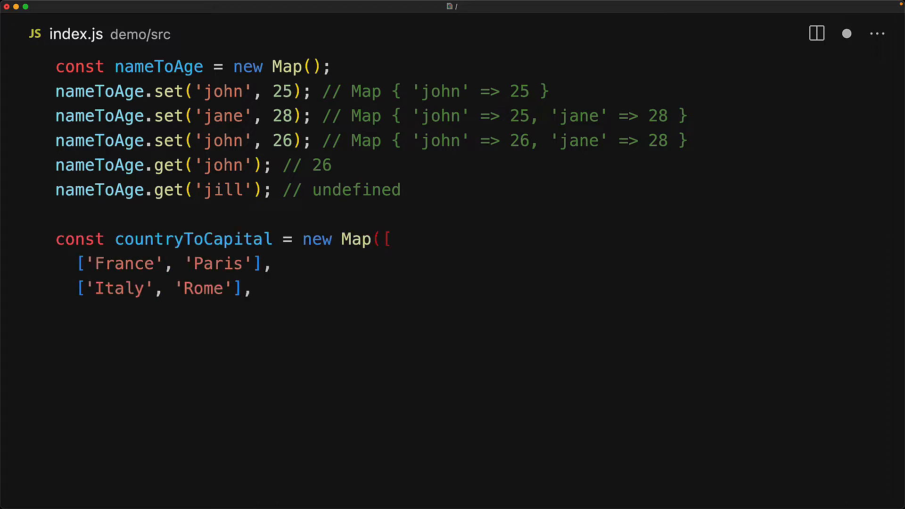
text(['Australia', 'Canberra'],)
text(// Map { 'France)
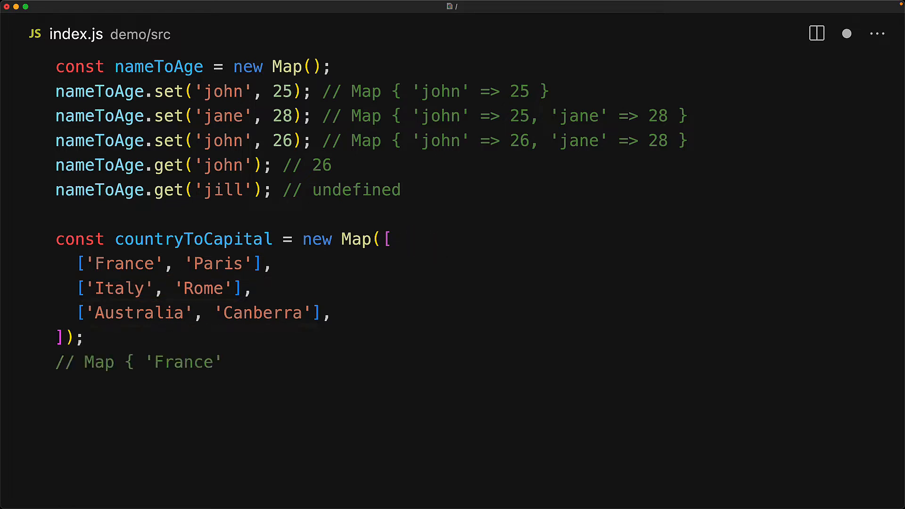
text(=> 'Paris', 'Italy' => 'Rome', 'Australia' => 'Canberra' })
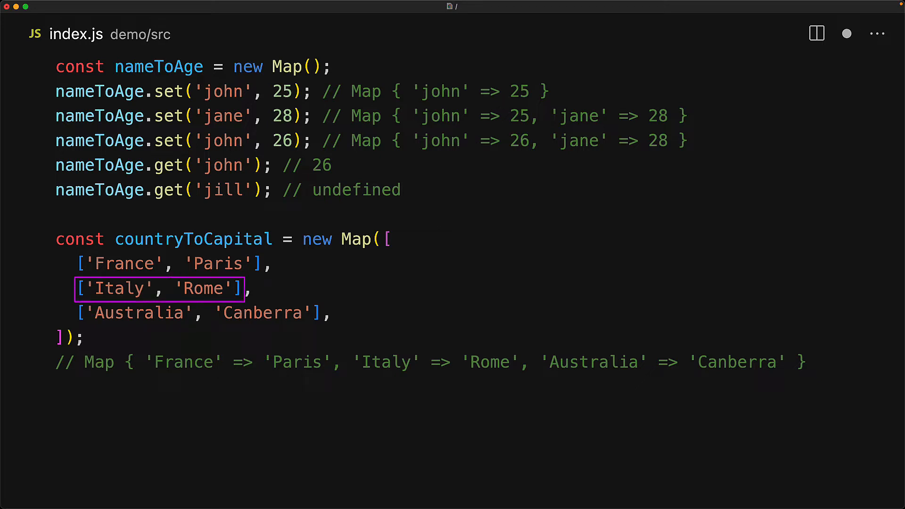
text(console.log(nameToAge instanceof)
text(console.log(countryToCapital instanceof)
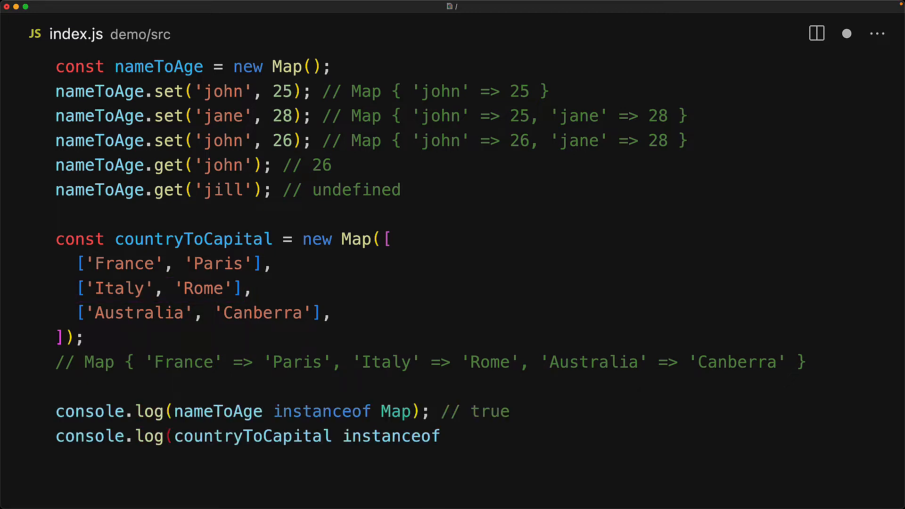
text(Map); // true)
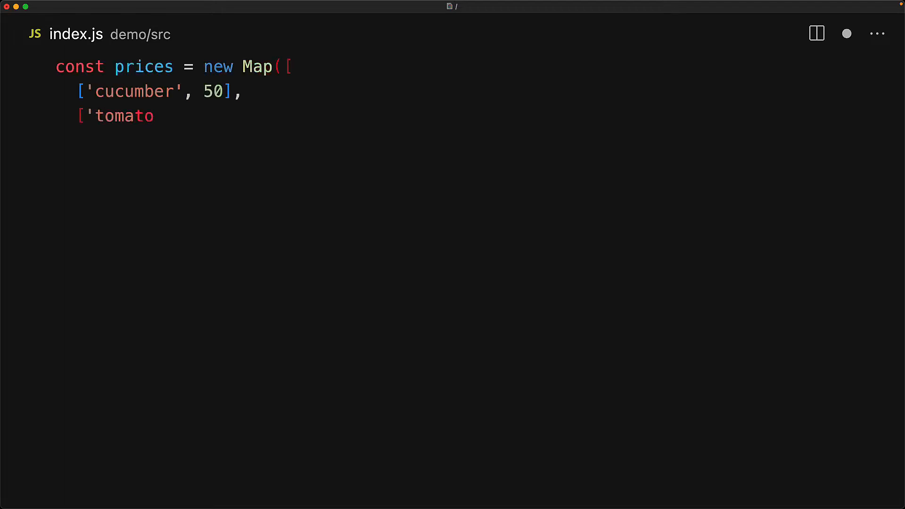
text(oes', 35],)
text(]);)
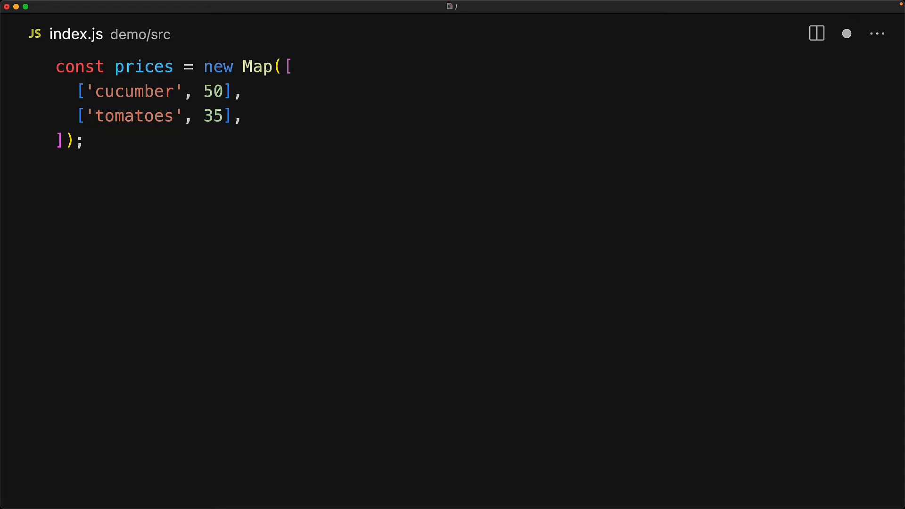
text(for (const entry of prices.entries()) {)
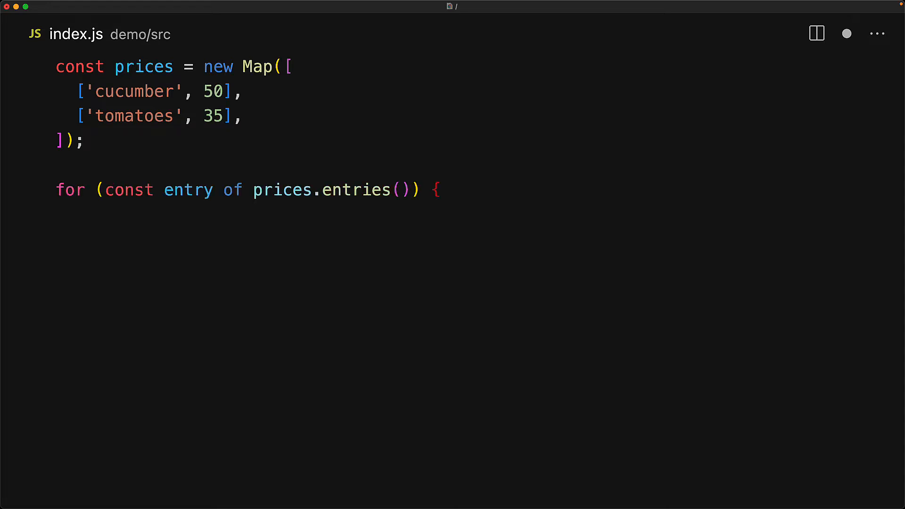
text(console.log(entry); // ['cucumber', 50], ['tomatoes', 35])
text(for (const entry of prices) {)
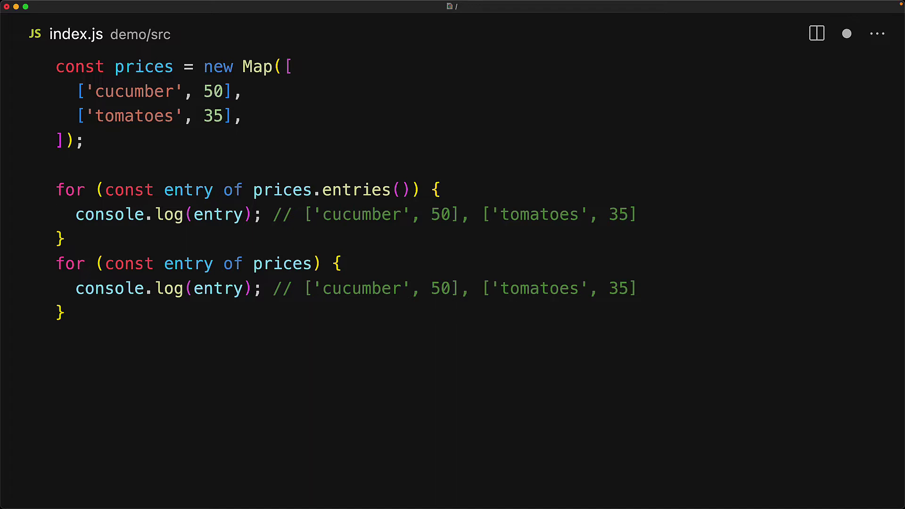
text(console.log([...prices]); // [['cucumber', 50], ['tomatoes', 35]])
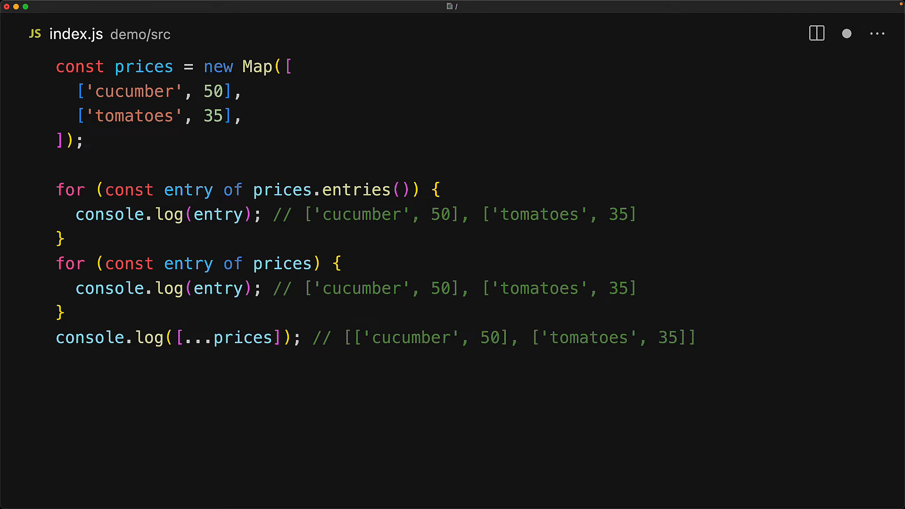
text(console.log([...prices.keys()]); // ['cucumber', 'tomatoes)
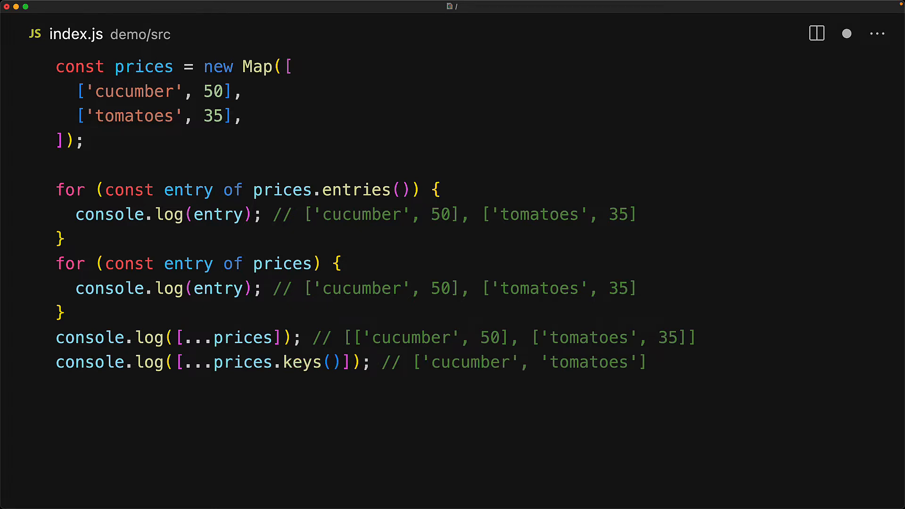
text(console.log([...prices.values())
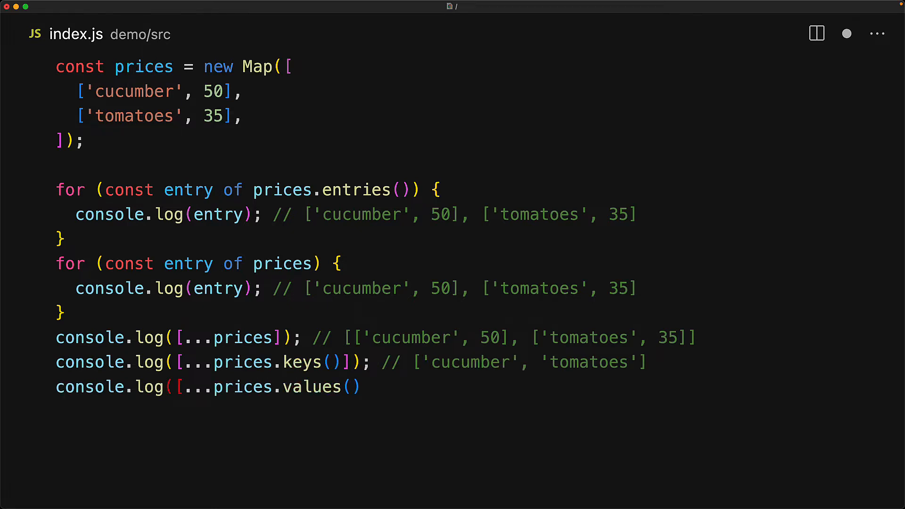
text(]); // [50, 35])
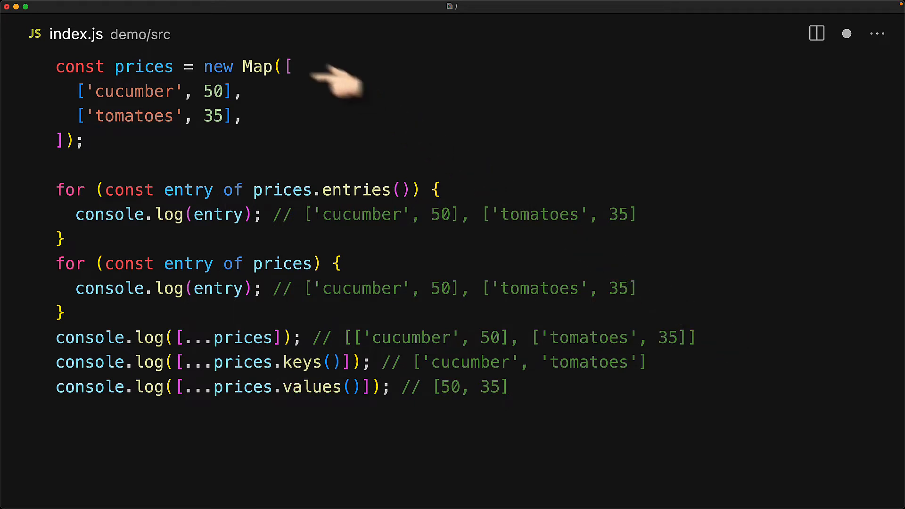
text(con)
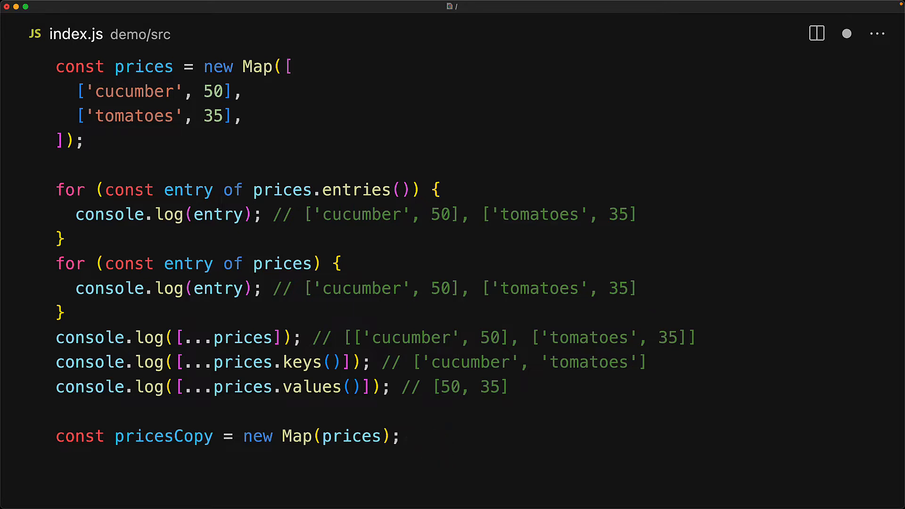
text(console.log(pricesCopy); // Map { 'cucumber' => 50, 'to)
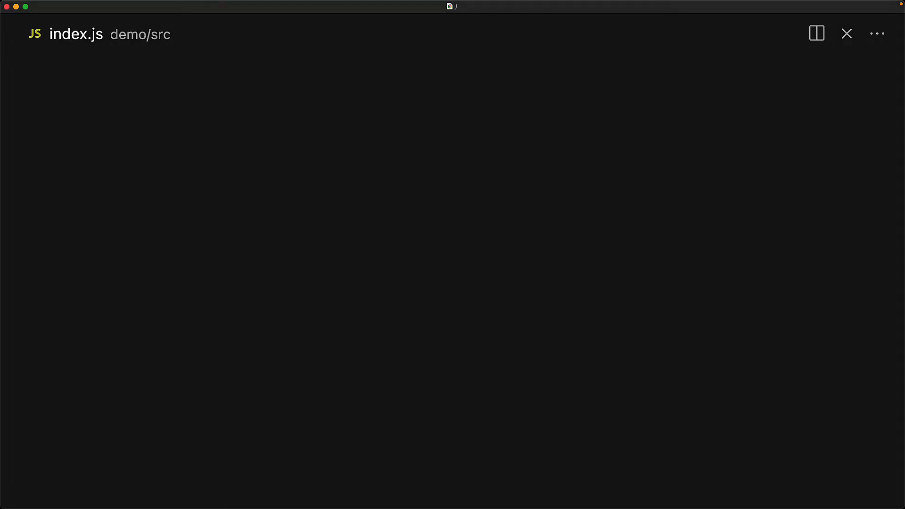
text(const objA)
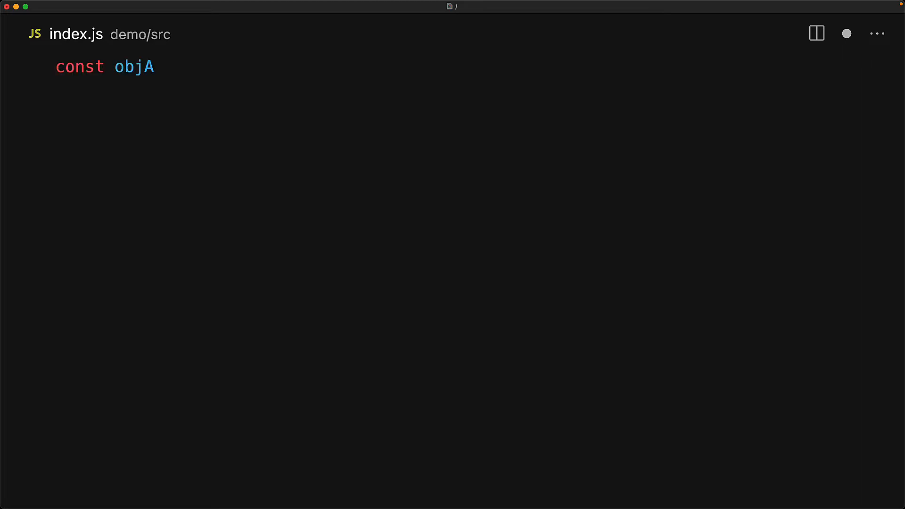
text(sMap = Object.create(null);)
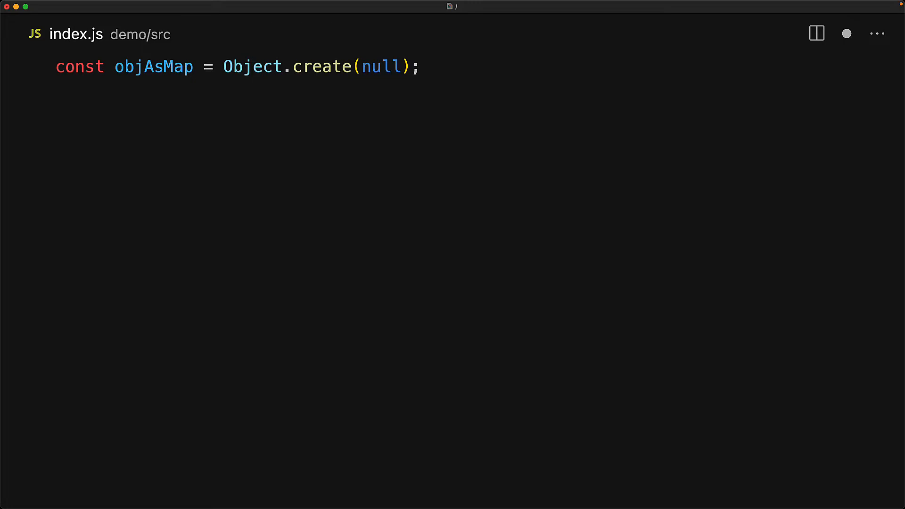
text(objAsMap['hi'] = 'hi';)
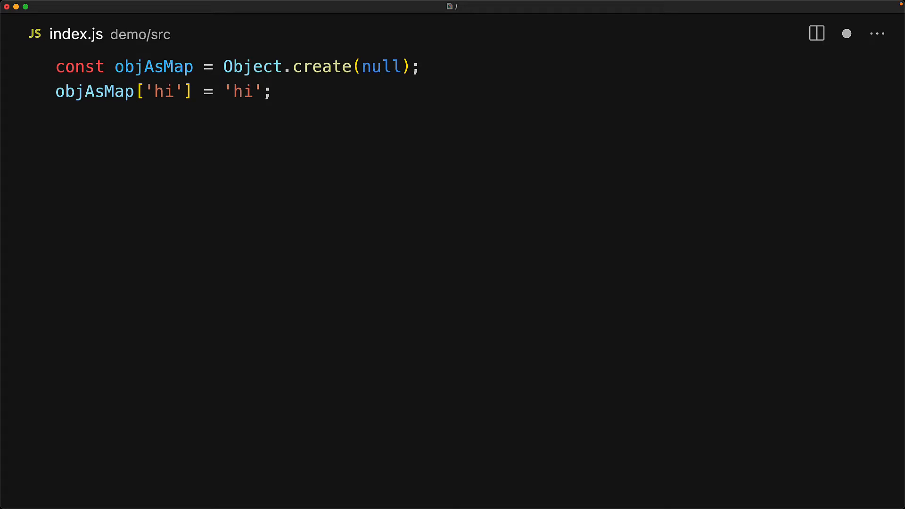
text(objAsMap[Symbol('french')] = 'b)
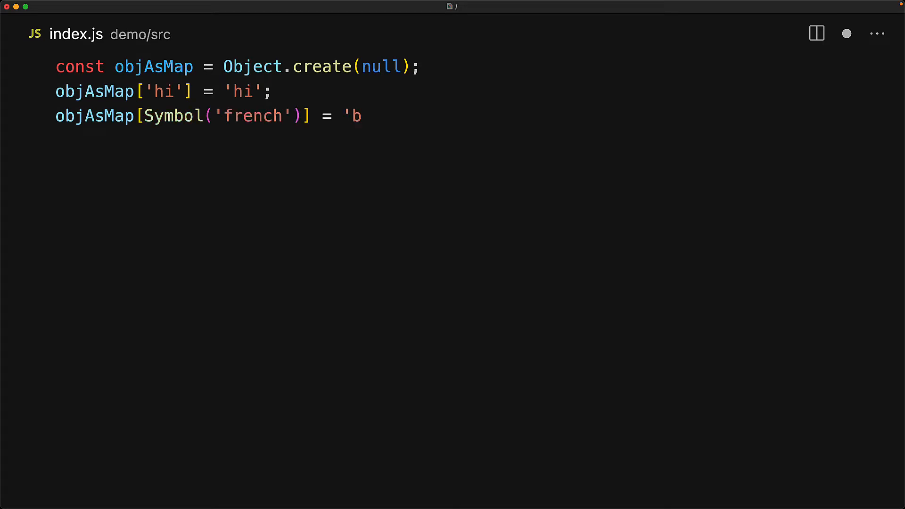
text(onjour';)
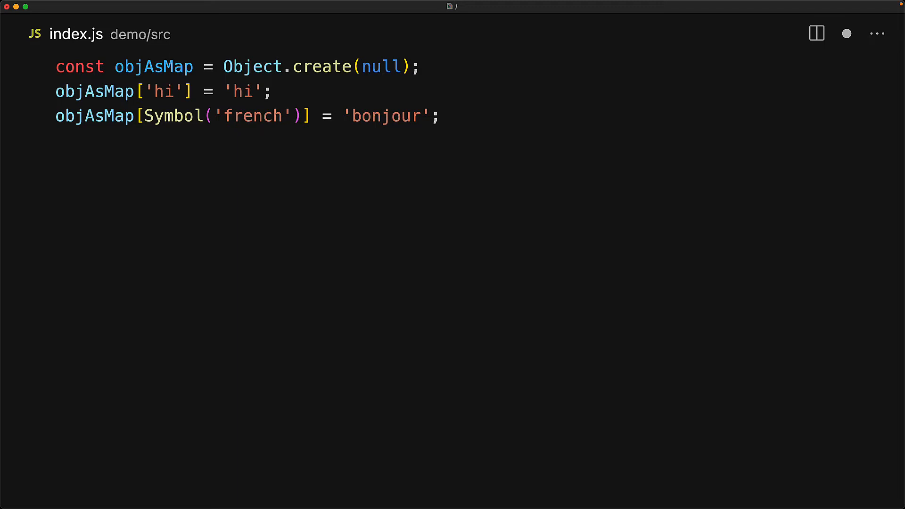
text(objAsMap[123] = 'salam';)
text(objAsMap['123)
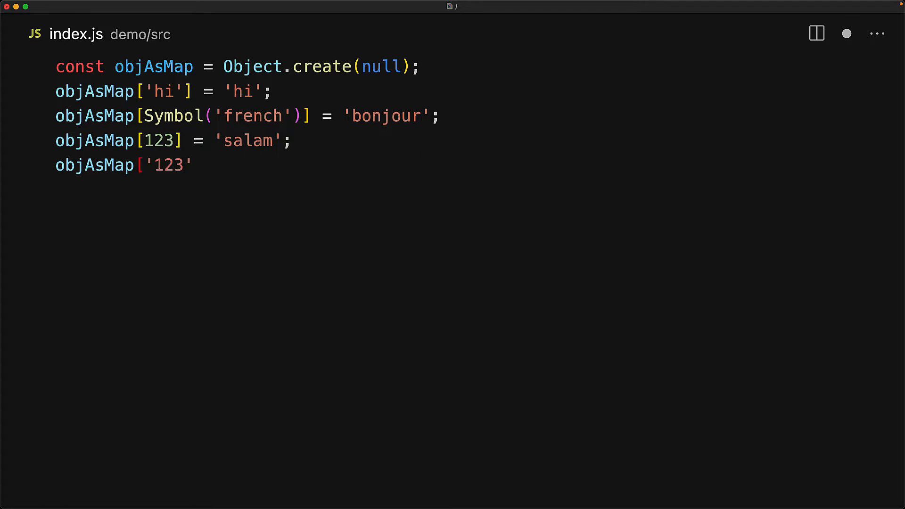
text(] = 'hola';)
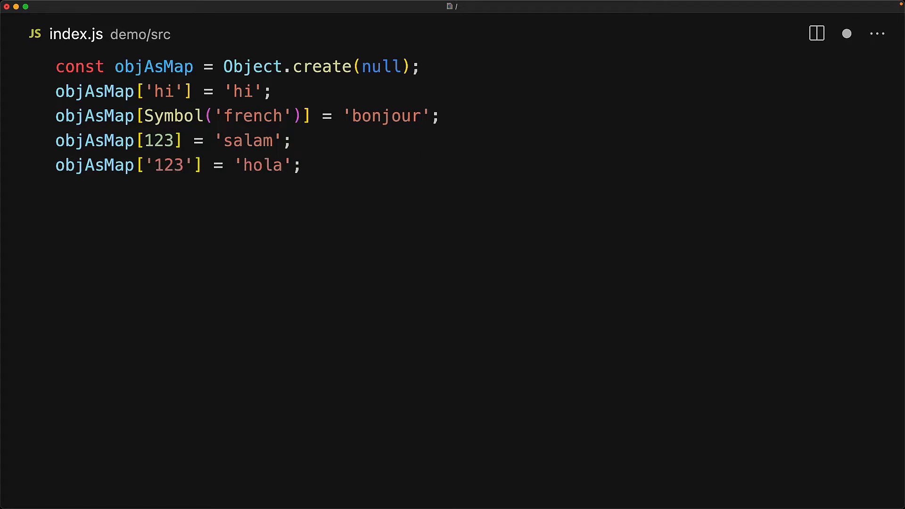
text(o)
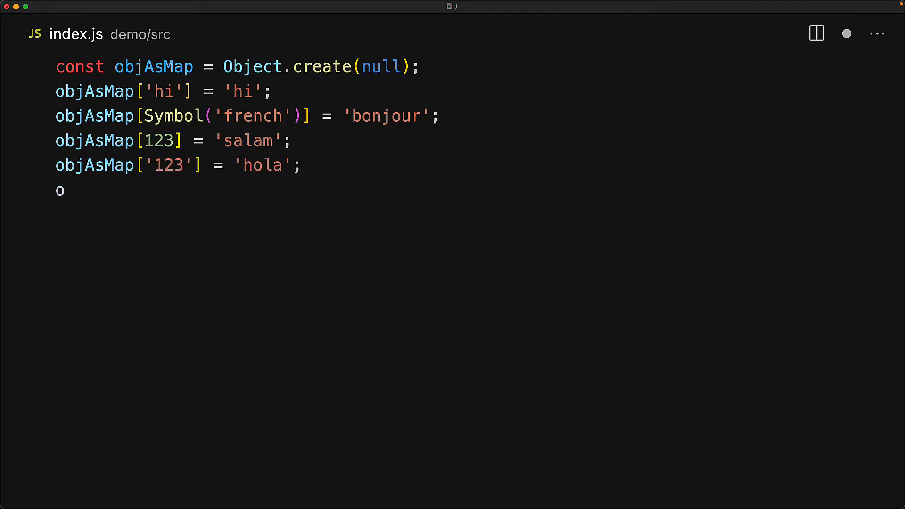
text(bjAsMap[{ name: 'John' }] = 'konnichiwa';)
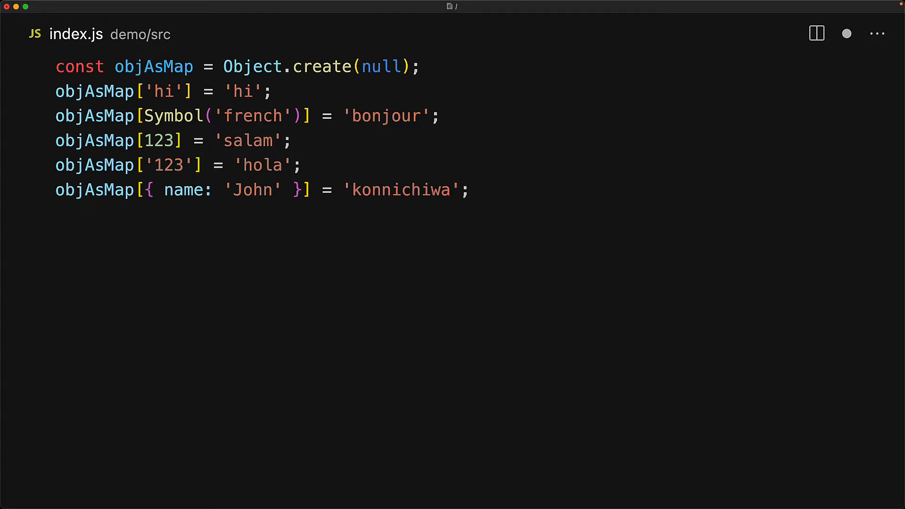
text(objAsMap[{ name: 'Jane' }] = 'namaste';)
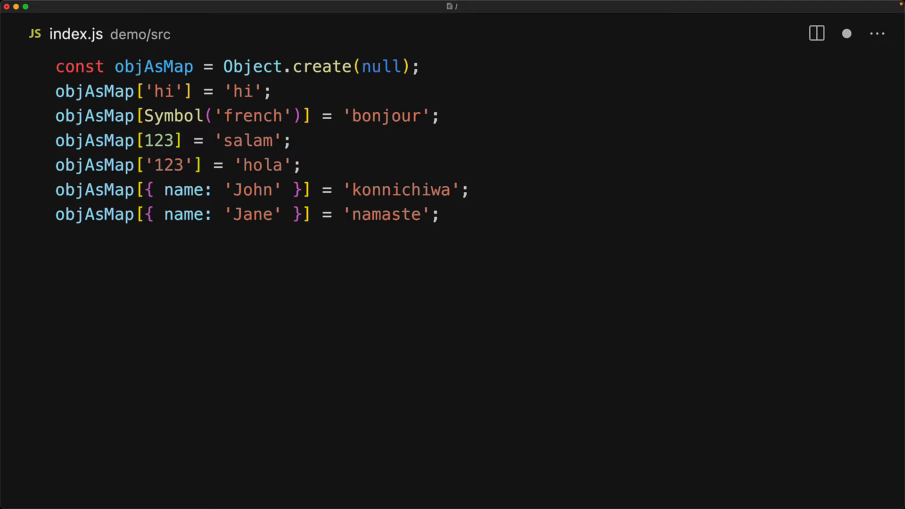
text(console.log(objAsMap);)
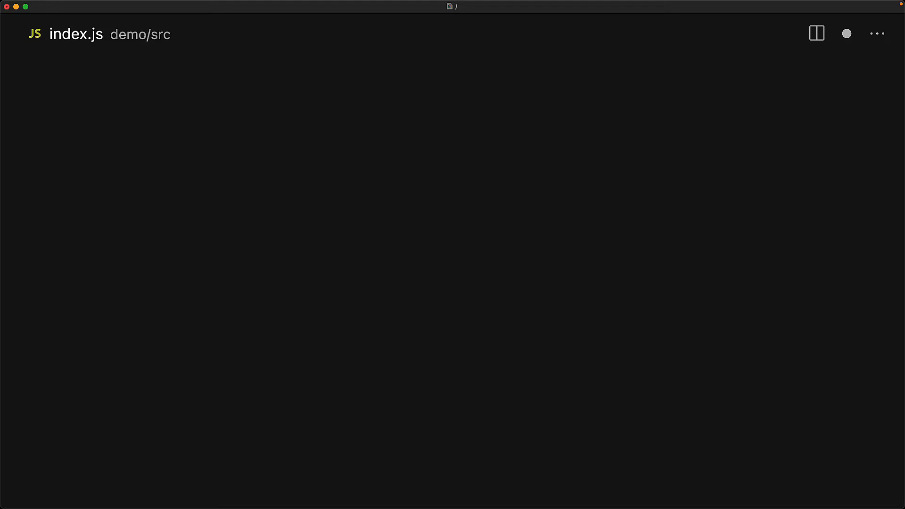
text(const map = new Map();)
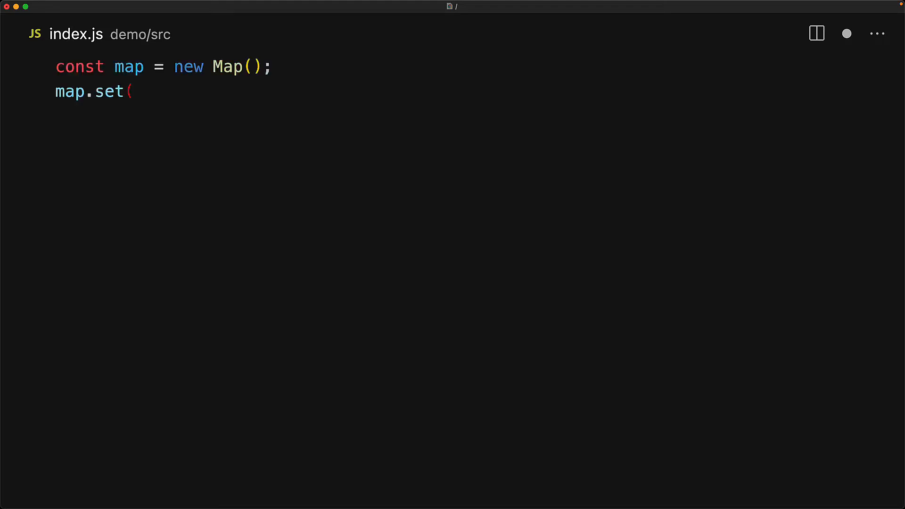
text('hi', 'hi');)
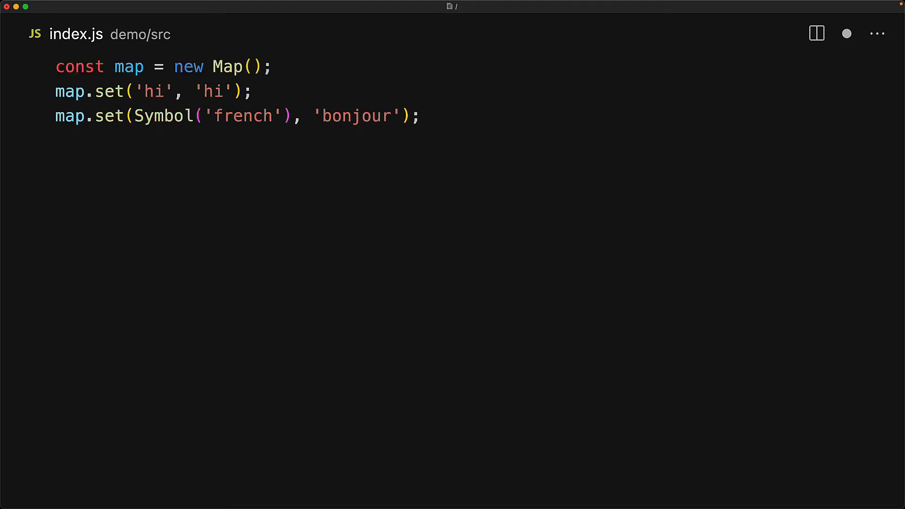
text(map.set(123, 'salam');)
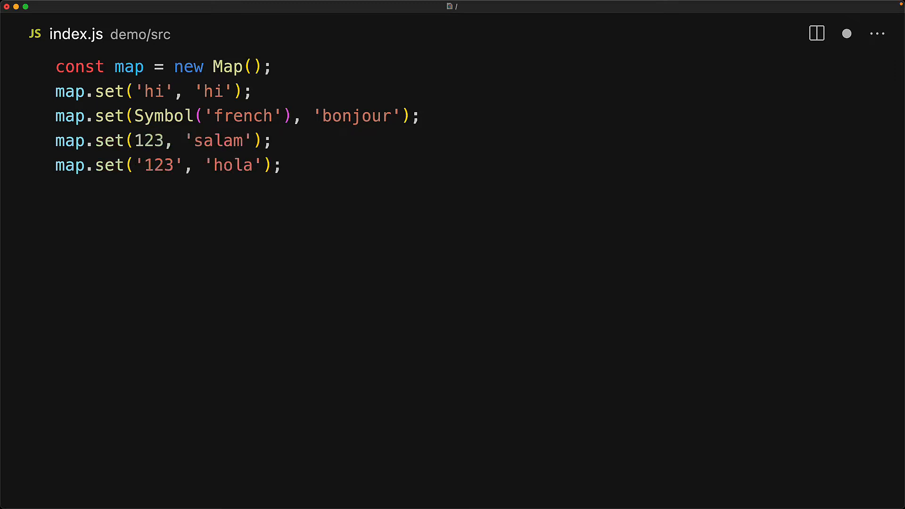
text(map.set({ name: 'John' }, 'konnichiwa');)
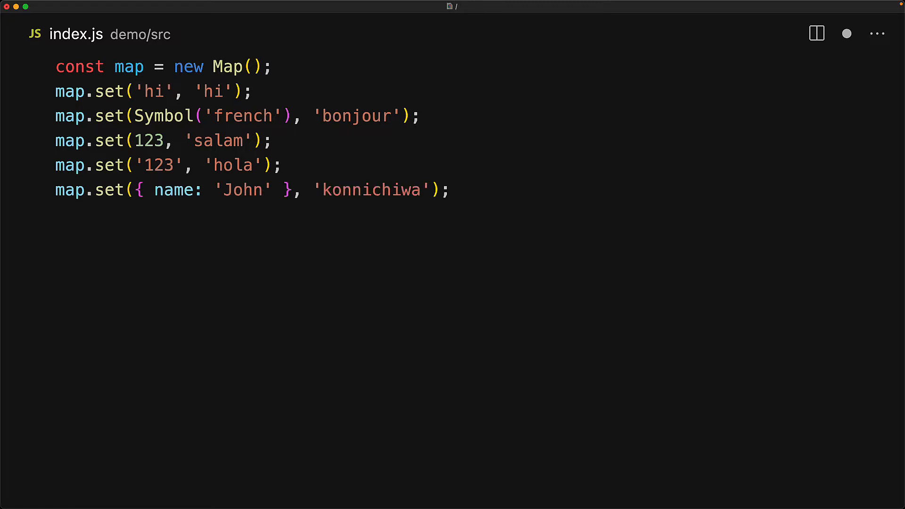
text(map.set({ name: 'Jane' }, 'namaste');)
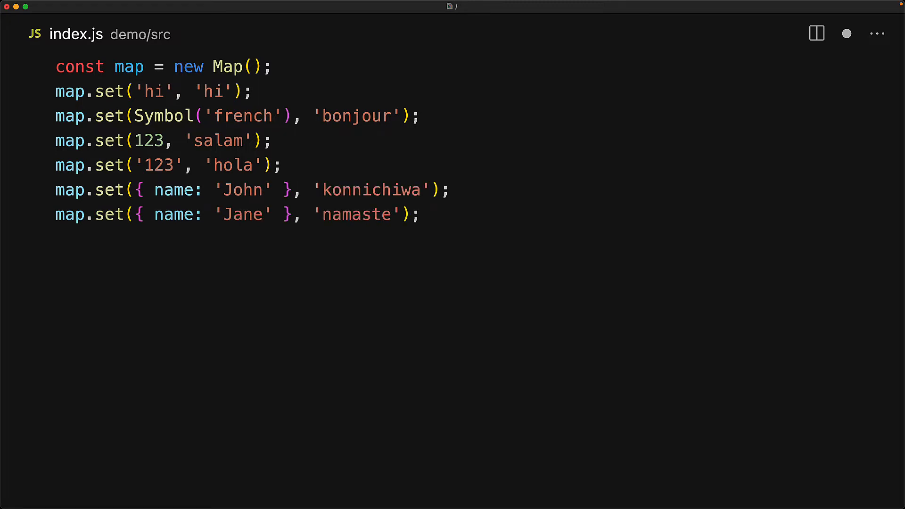
text(console.log(map);)
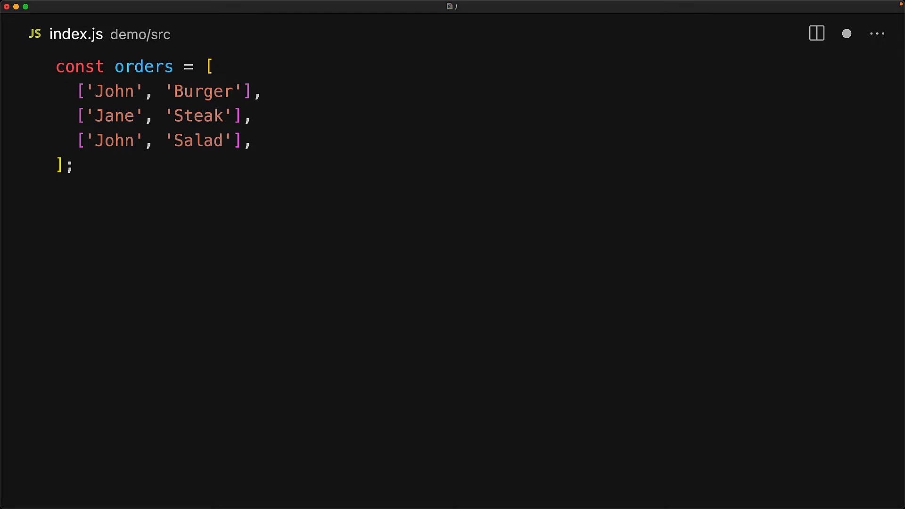
text(const)
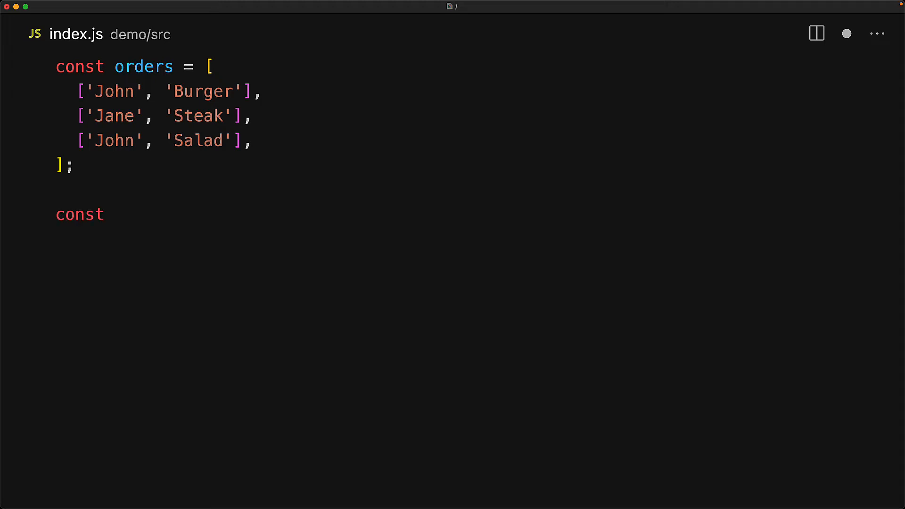
text(ordersGrouped = new Map();)
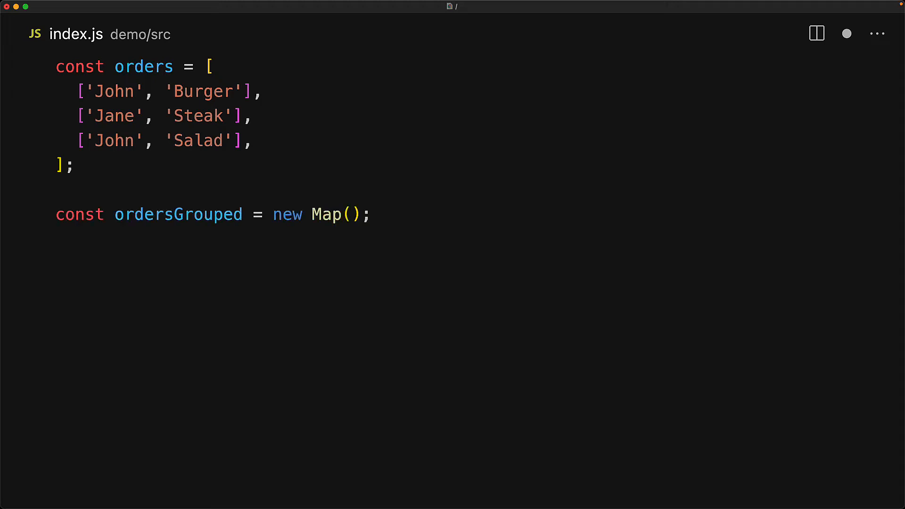
text(for (const [name)
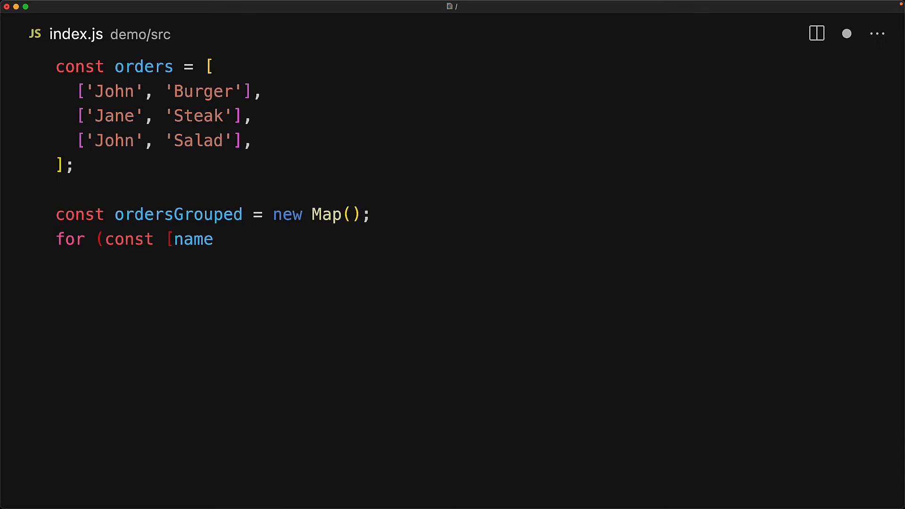
text(, item] of orders) {)
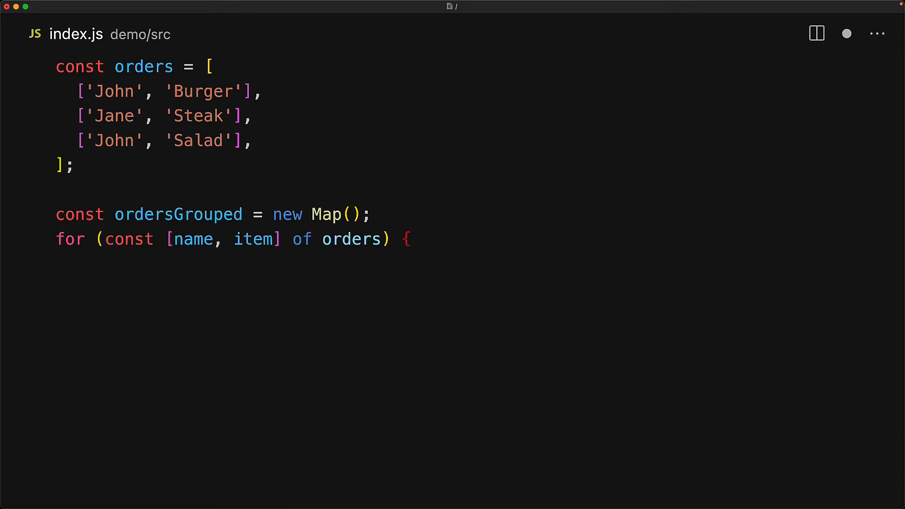
text(if (ordersGrouped.has(name)) { ordersGroupe)
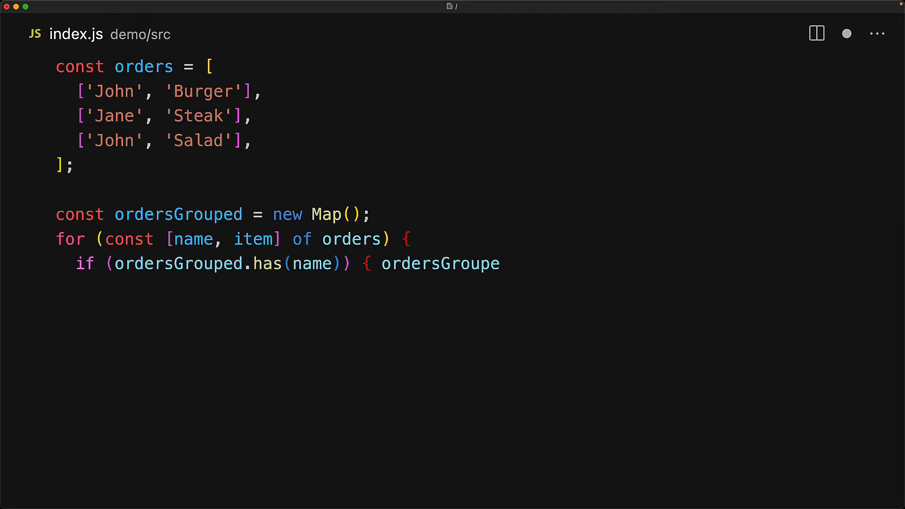
text(d.get(name).push(item); })
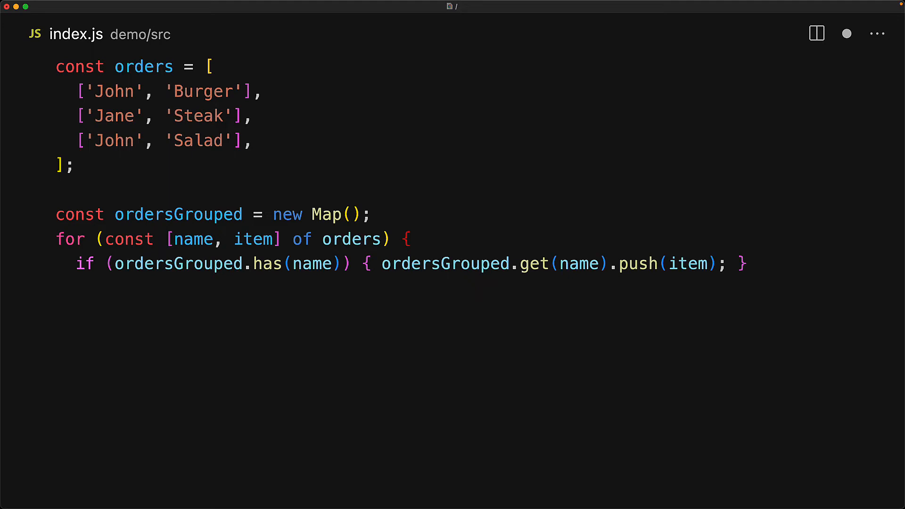
text(else { ordersGrouped.set(name, [item]);)
text(})
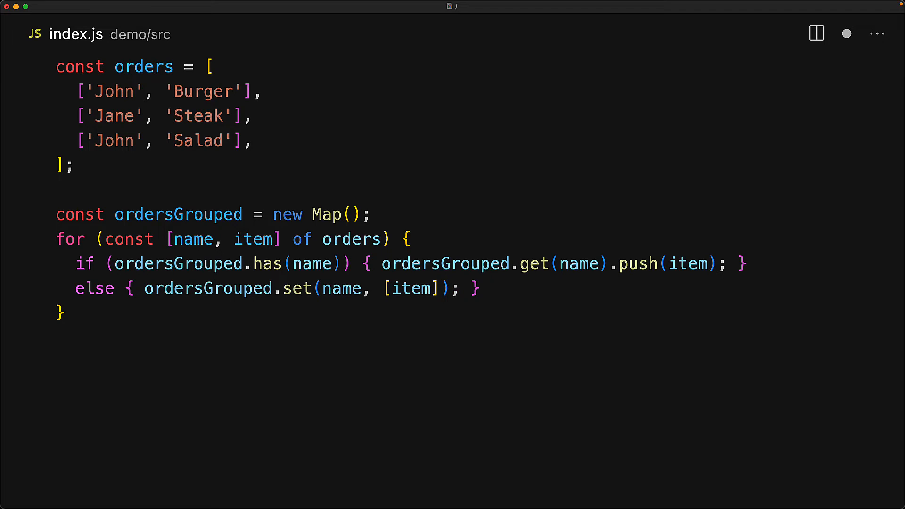
text(console)
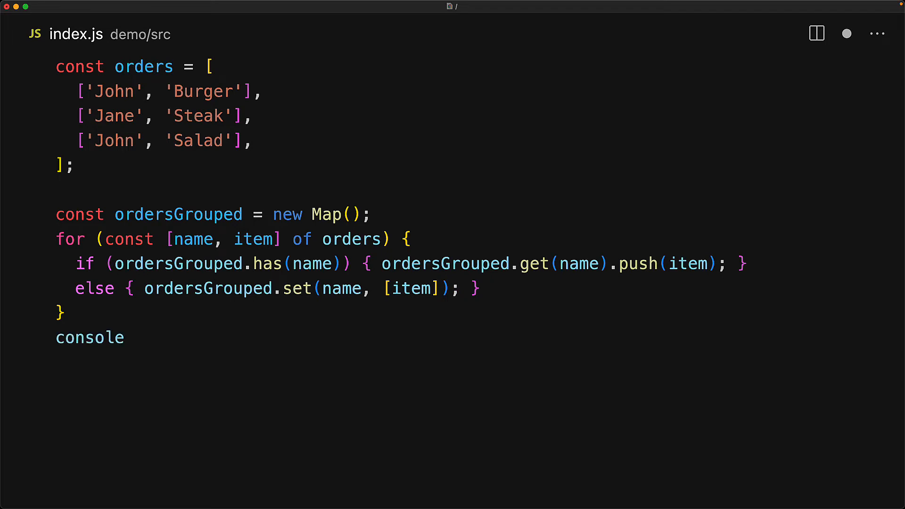
text(.log([...ordersGrouped]);)
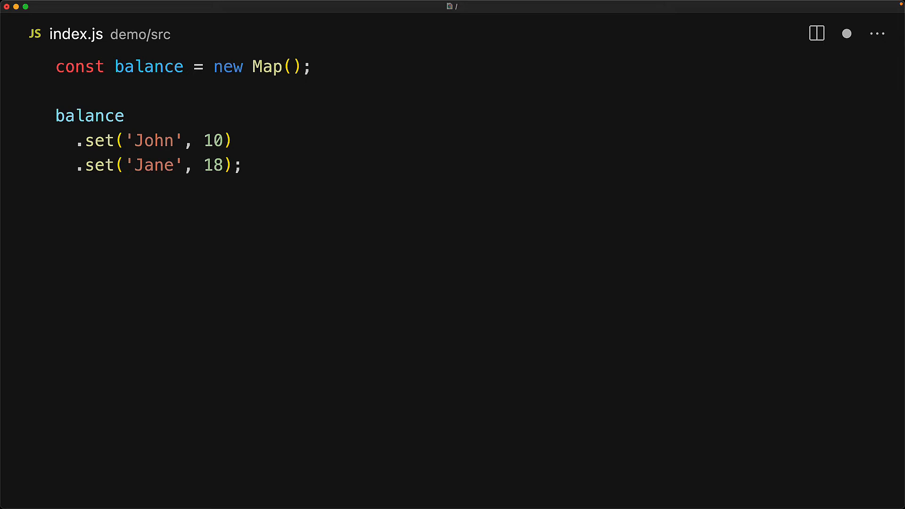
text(console.log(balance.get('John')); // 10)
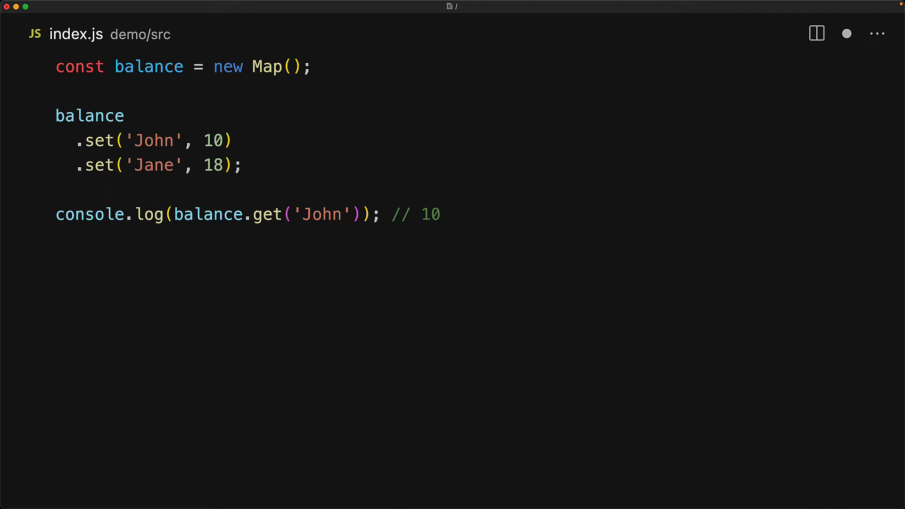
text(console.log(balance.get('Jill')); // undefined)
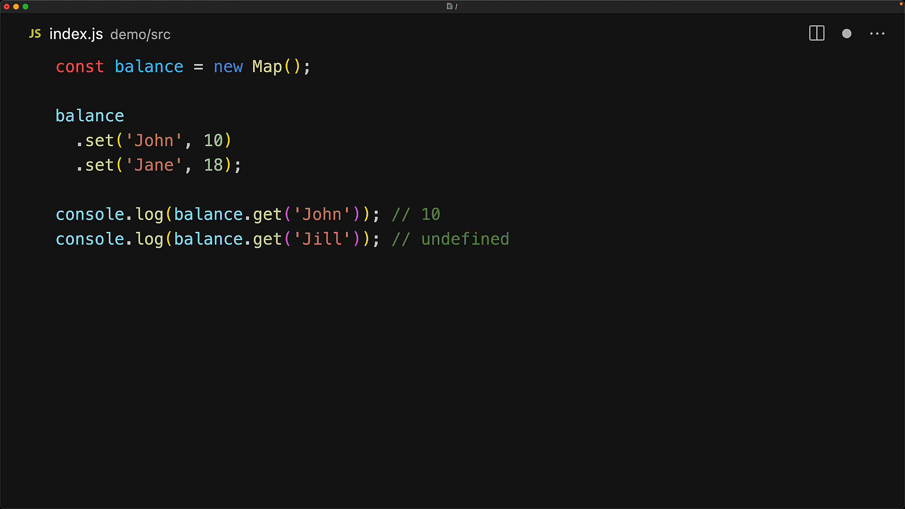
text(balance.delete('John'); // true)
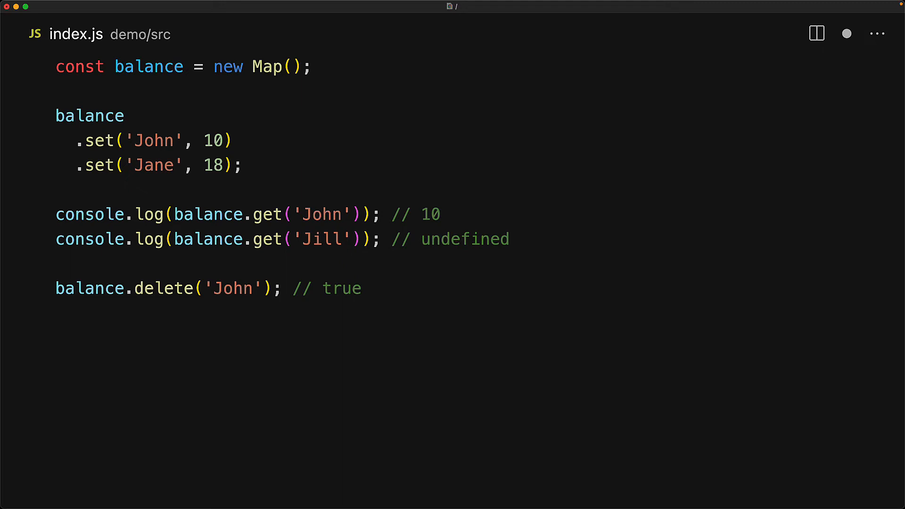
text(balance.delete('Jill'); // false)
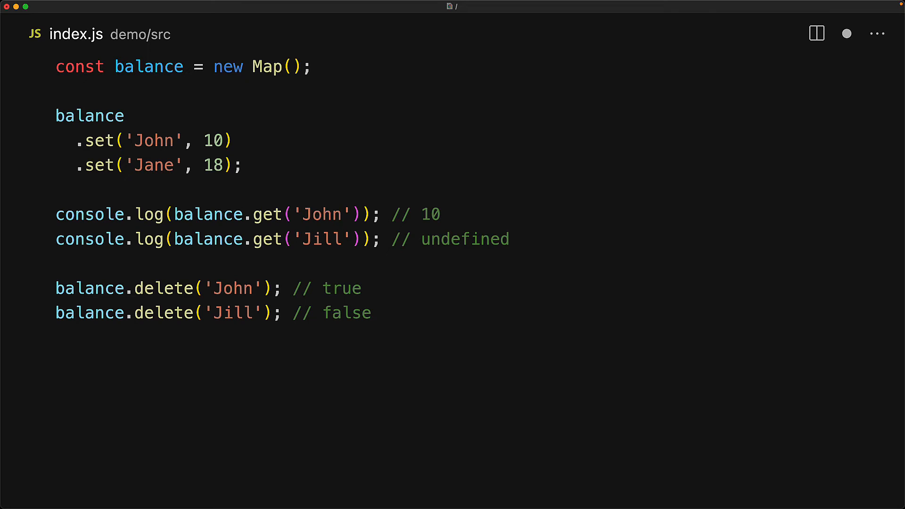
text(balance.has)
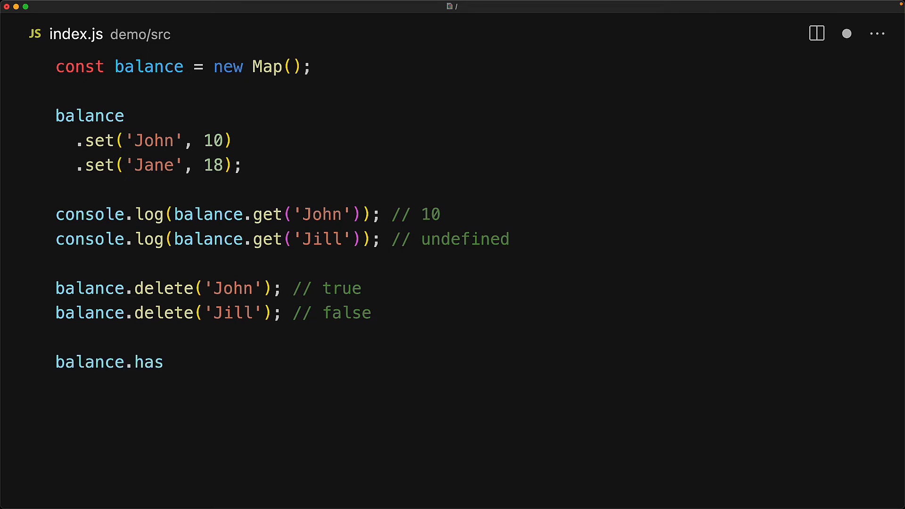
text(('Jane'); // true)
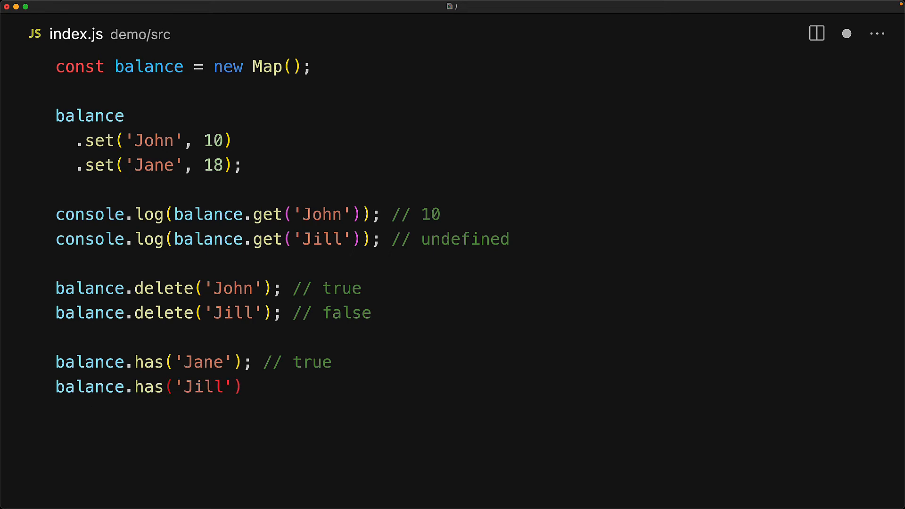
text(; // false)
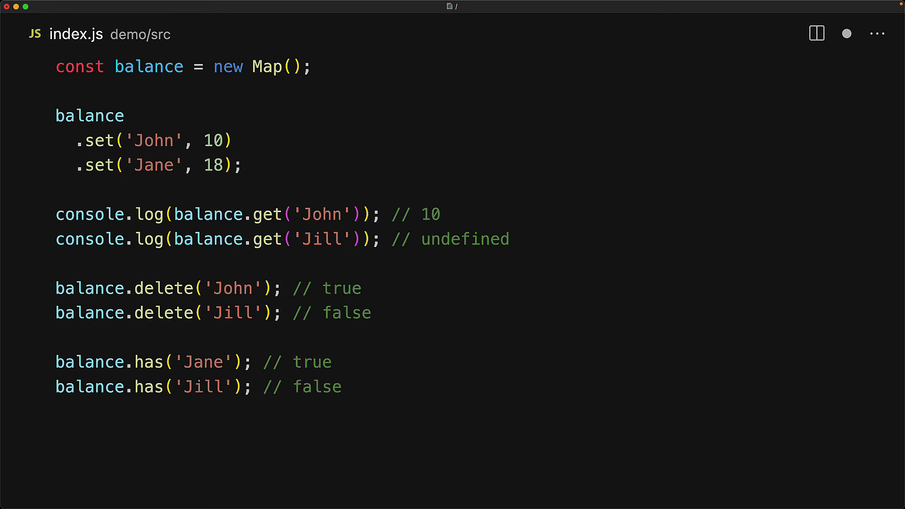
text(console.log(balance); // Map { 'Jane' => 18)
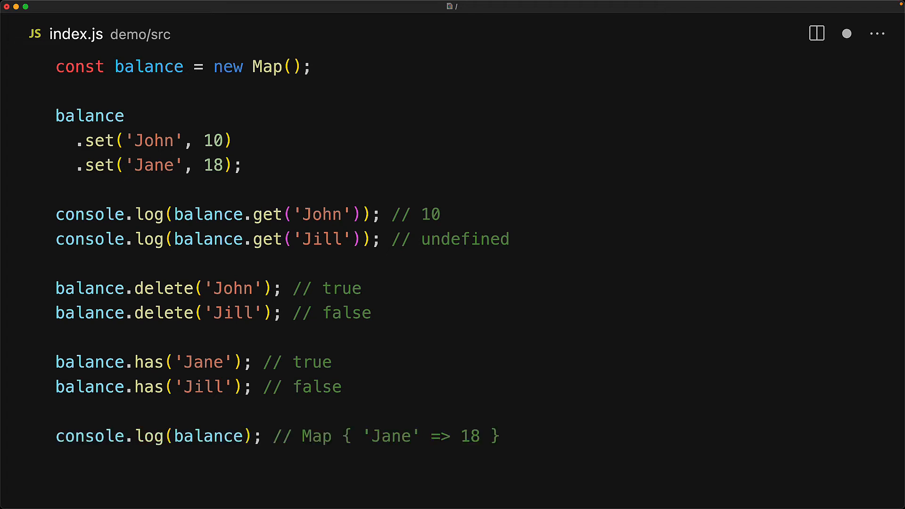
text(console.log(balance.size); // 1)
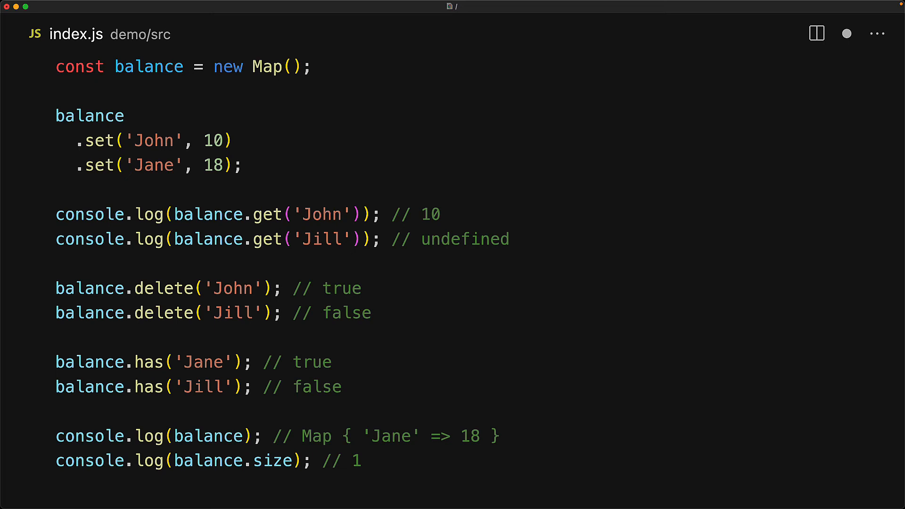
scroll(down, 3)
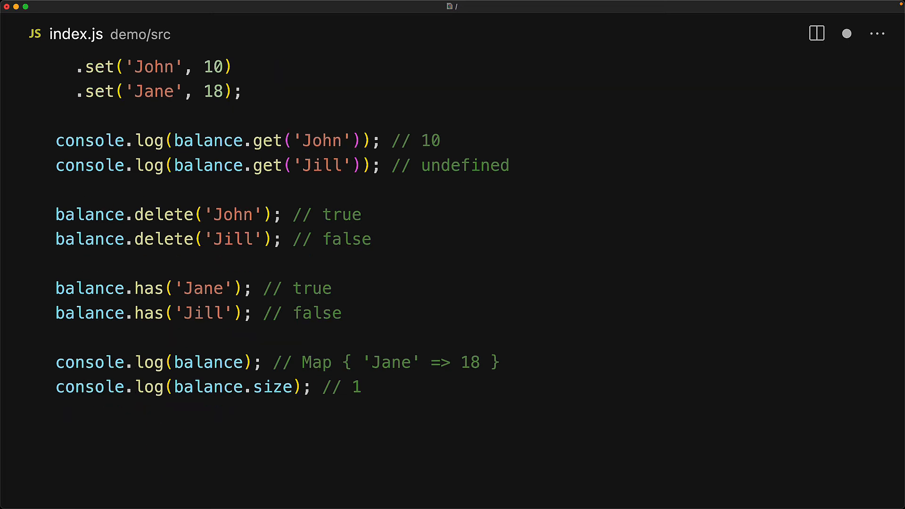
text(balance.clear();)
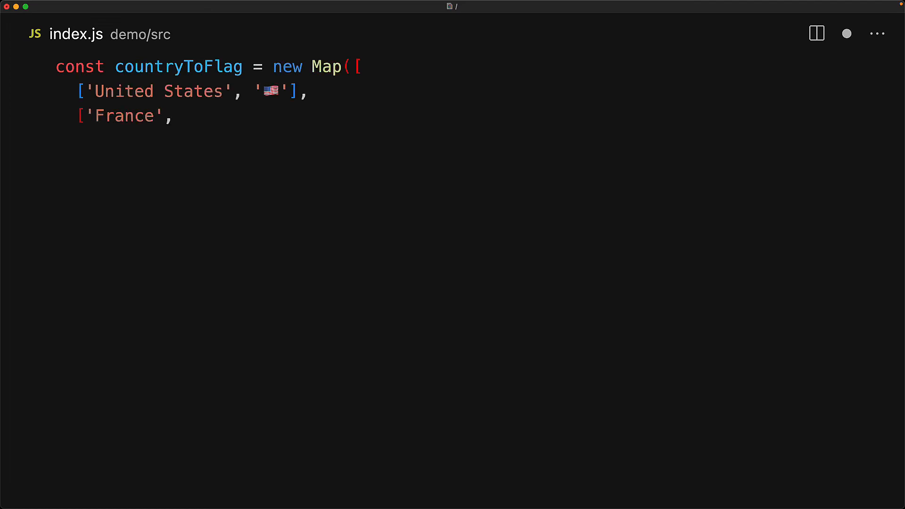
text('🇫🇷'],)
text(['Australia', '🇦🇺'],)
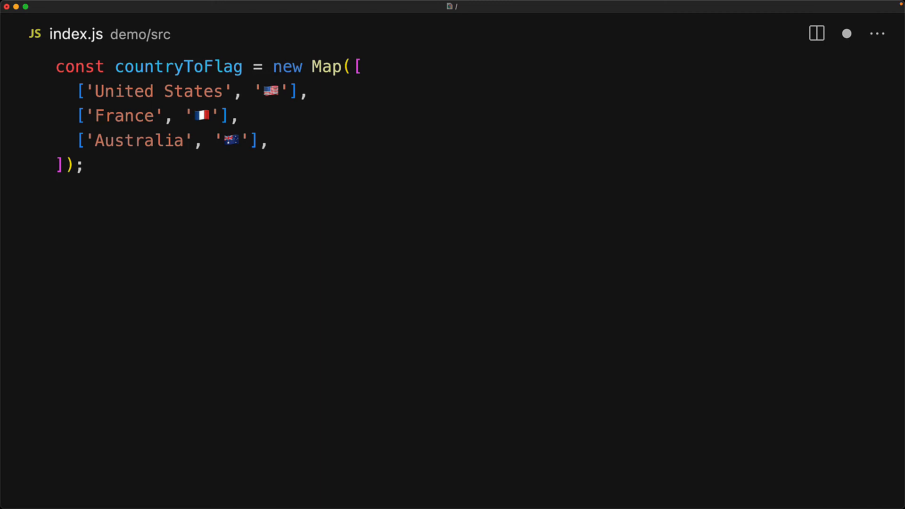
text(const obj = Object.fromEntries)
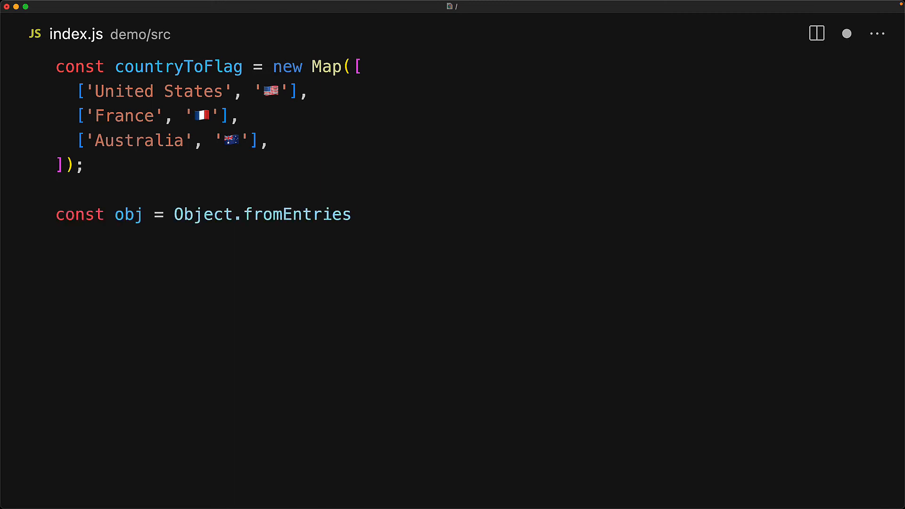
text((countryToFlag);)
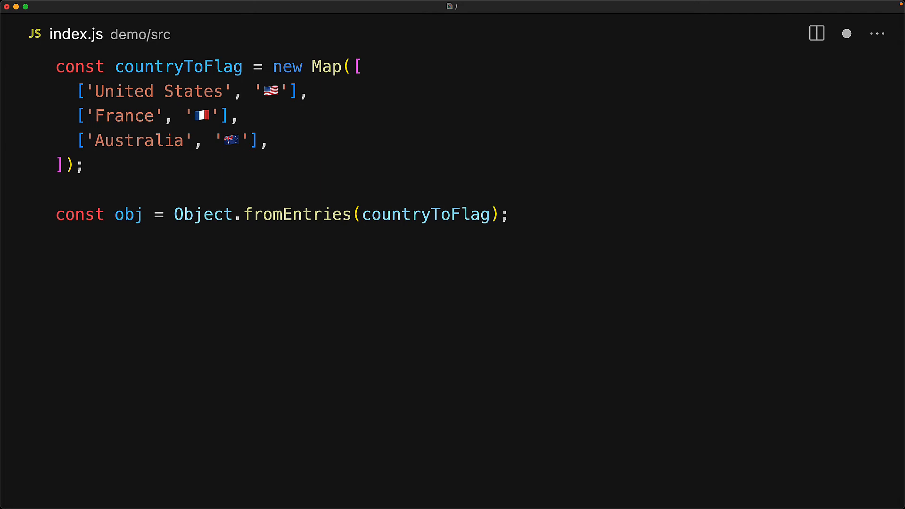
text(console.log(obj);)
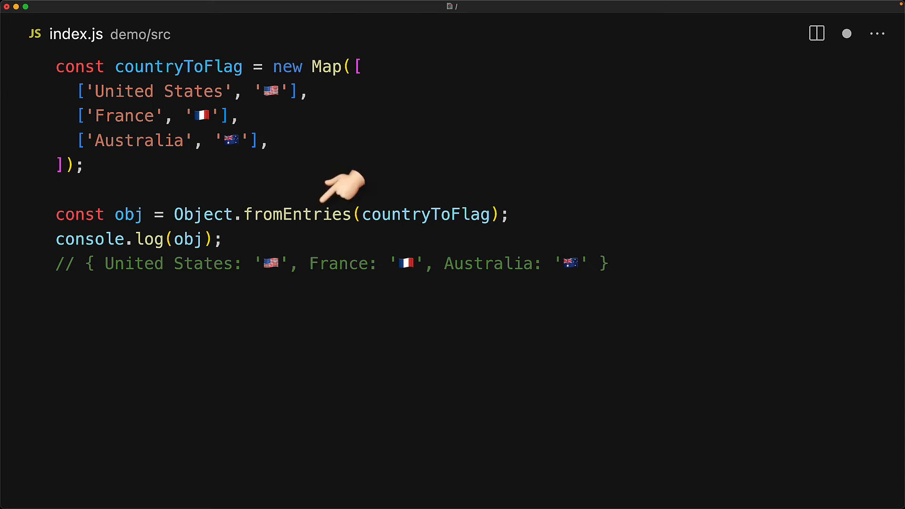
mouse_move(403, 182)
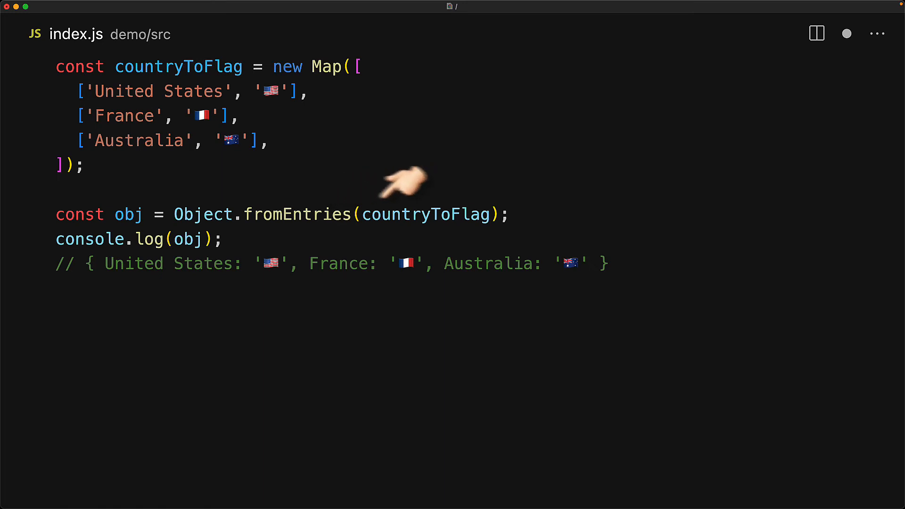
text(const)
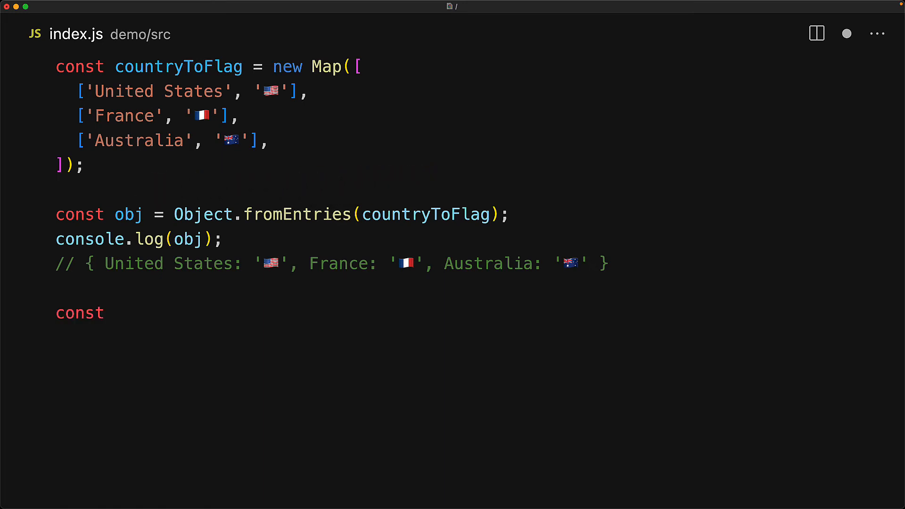
text(map = new Map(Object.entries(obj));)
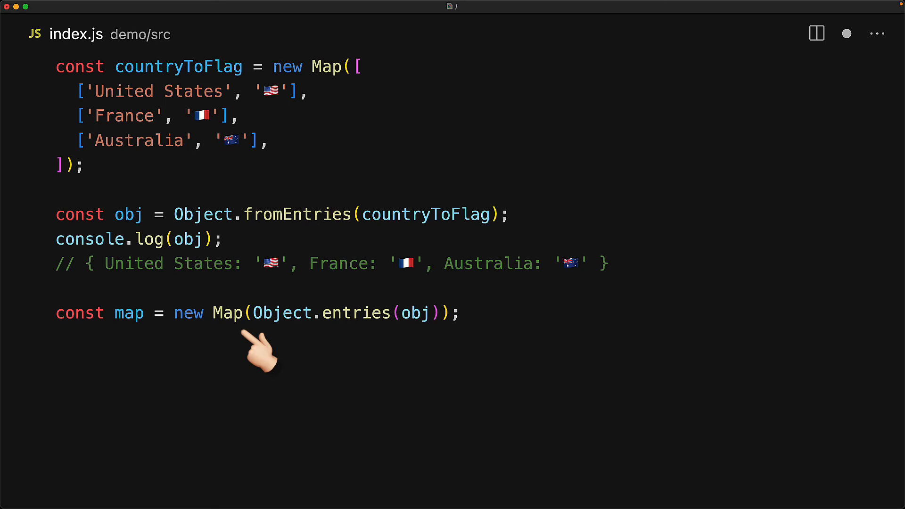
text(console.log(m)
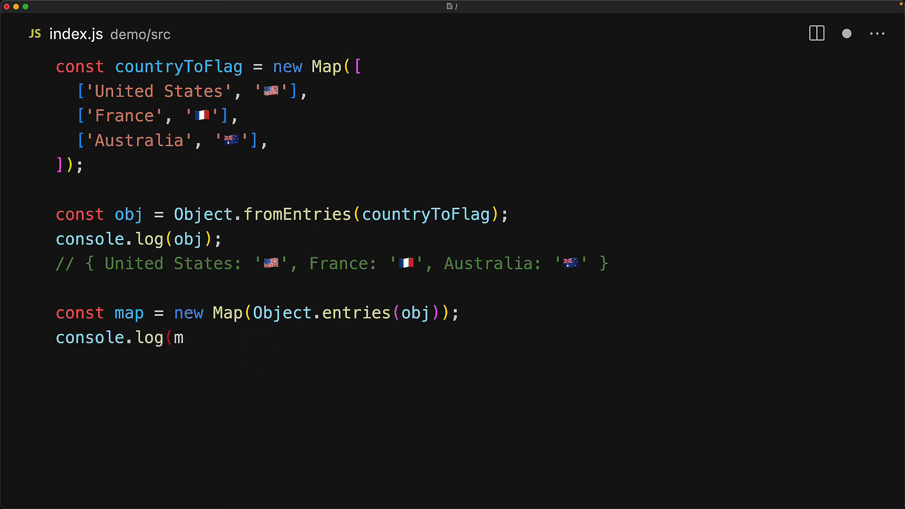
text(ap);)
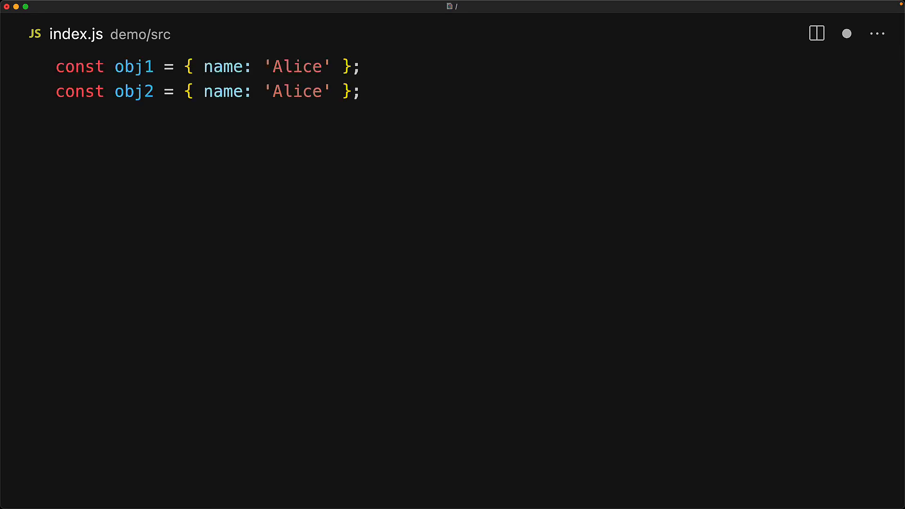
text(console.log(obj1 === o)
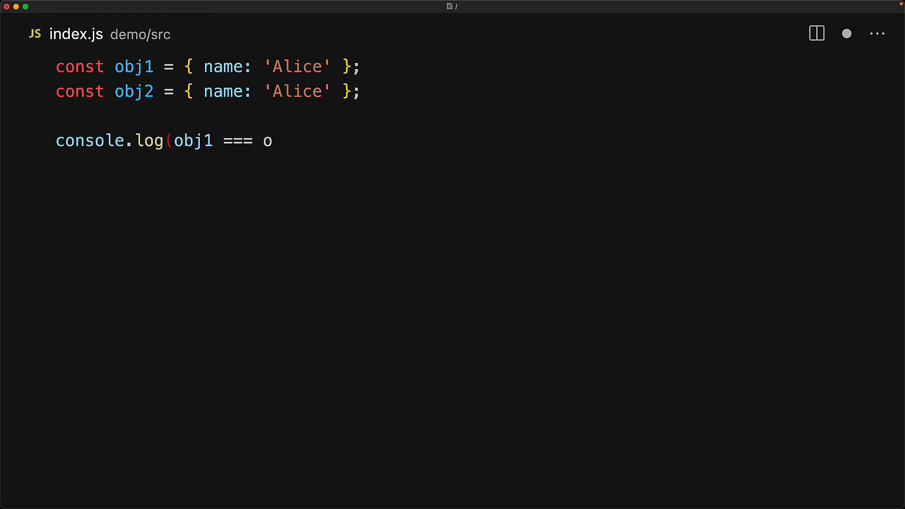
text(bj2); // false)
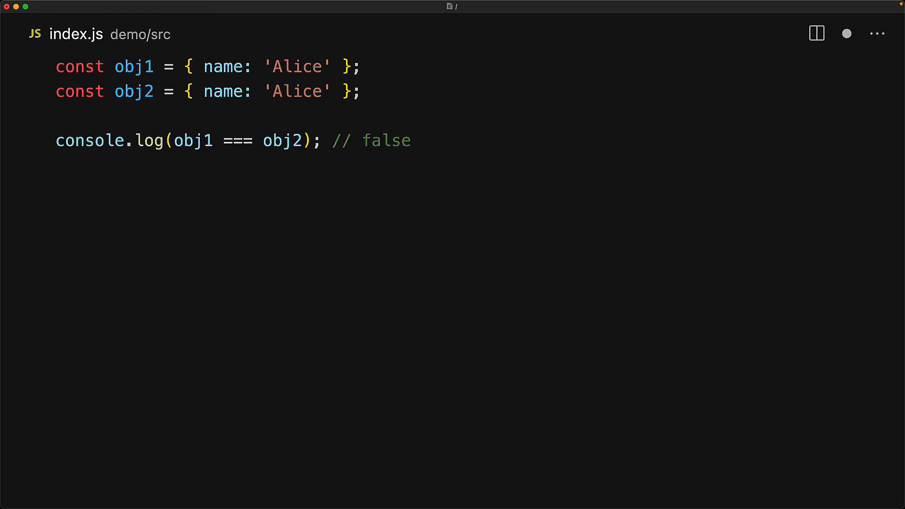
text(console.log(obj1 === obj1);)
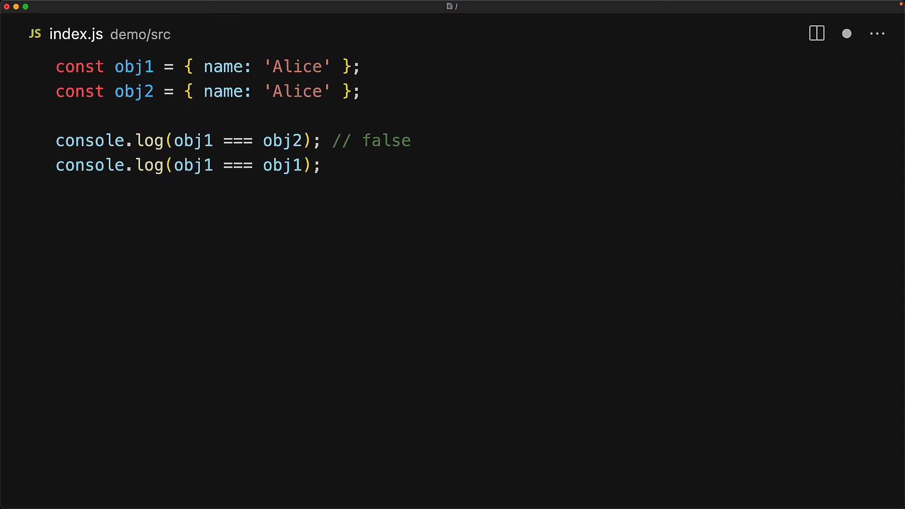
text(// true)
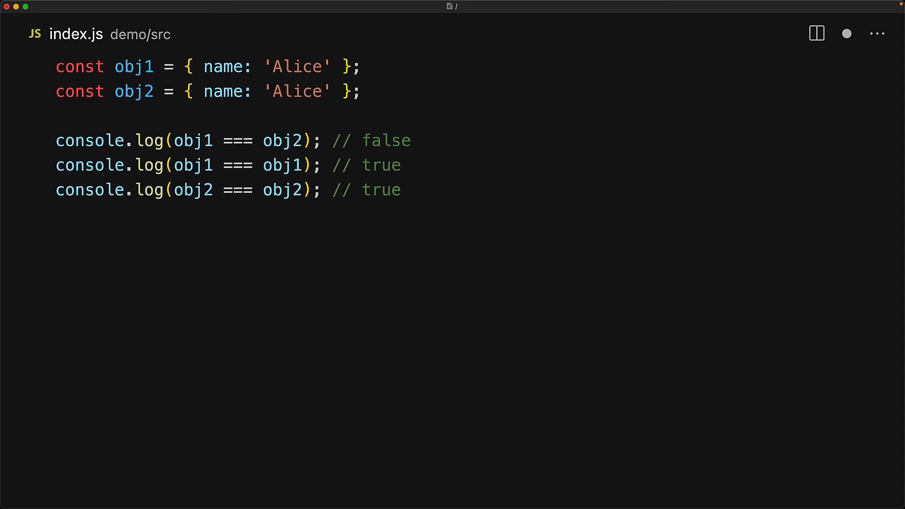
text(const ageMap = new Map();)
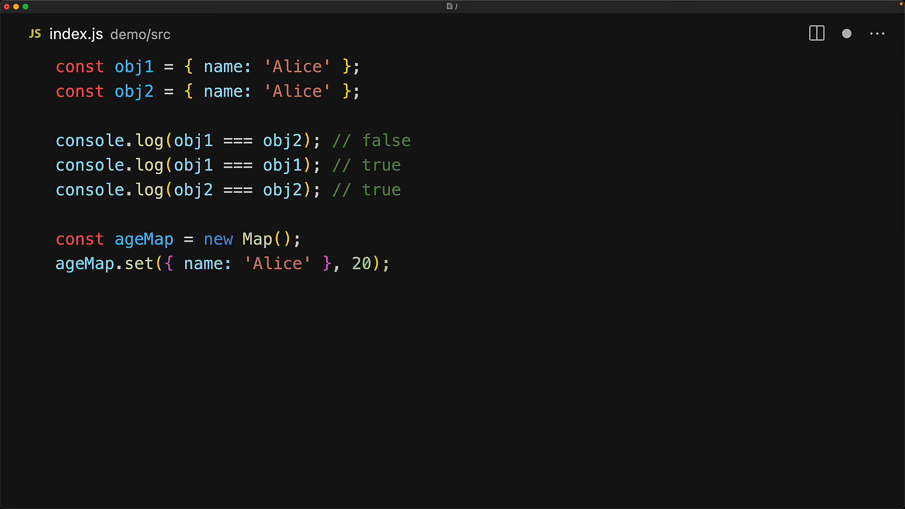
text(ageMap.set({ name: 'Alice' },)
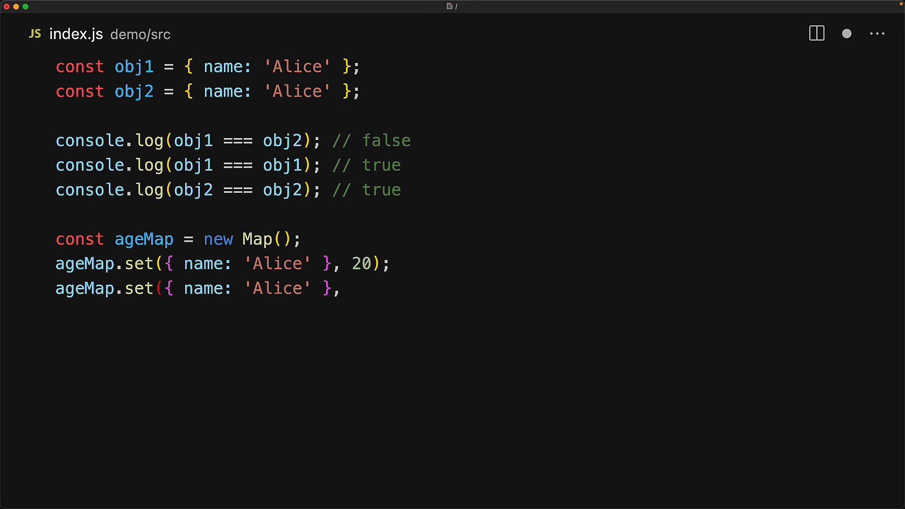
text(21);)
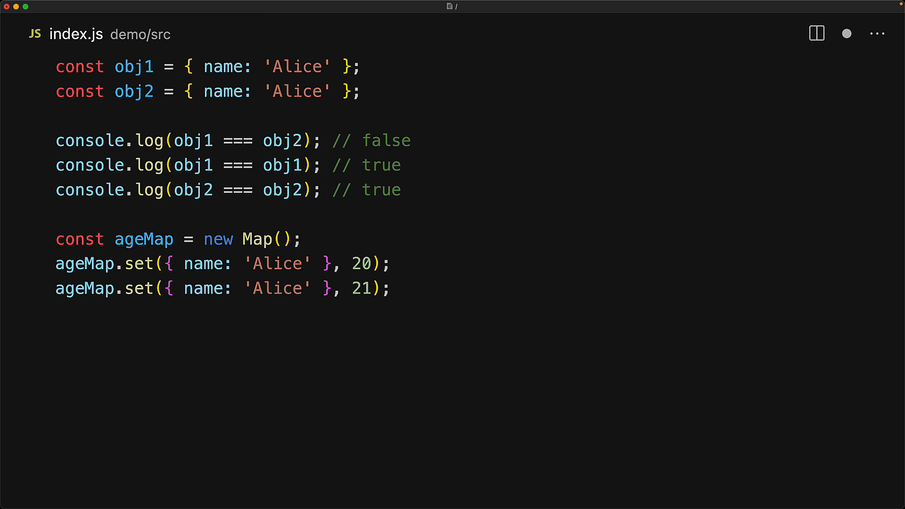
text(console.log(ageMap);)
text(// Map { { name: 'Alice' } => 20, { name: 'Alice' } => 21 )
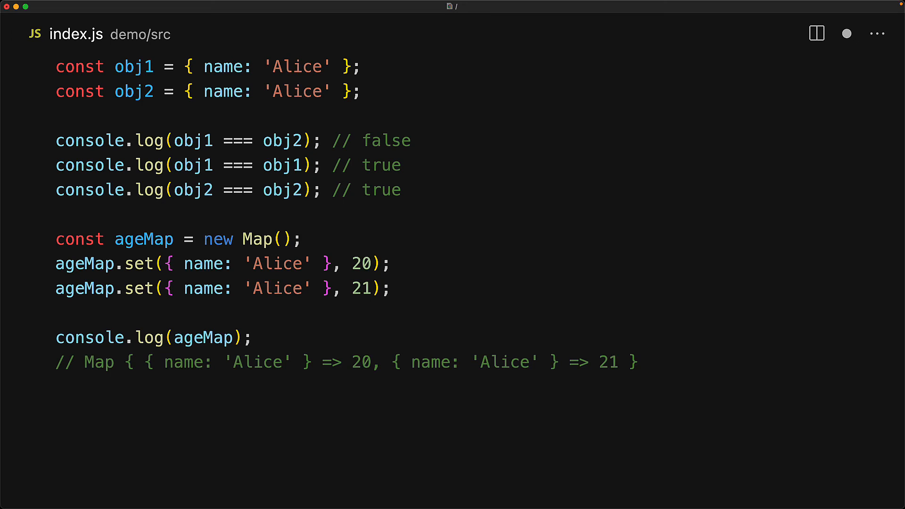
text(ageMap.clear();)
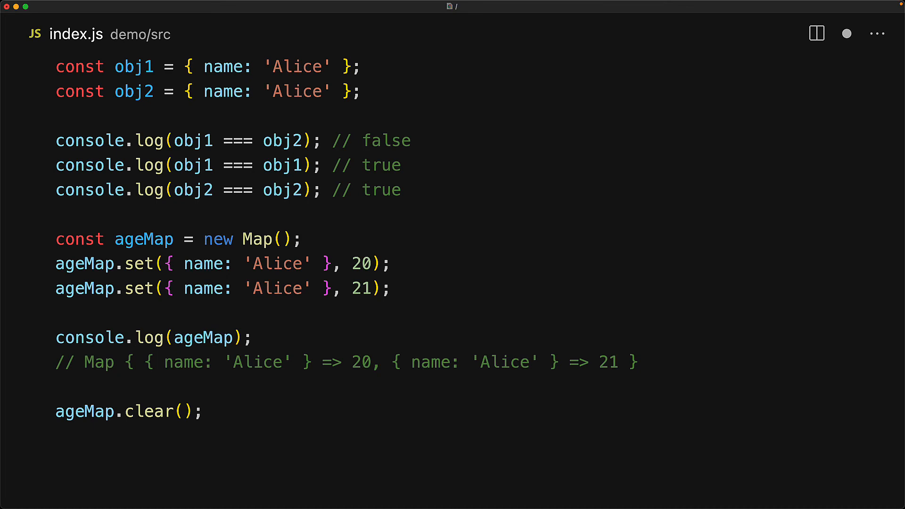
text(const alice = { name: 'Alice' };)
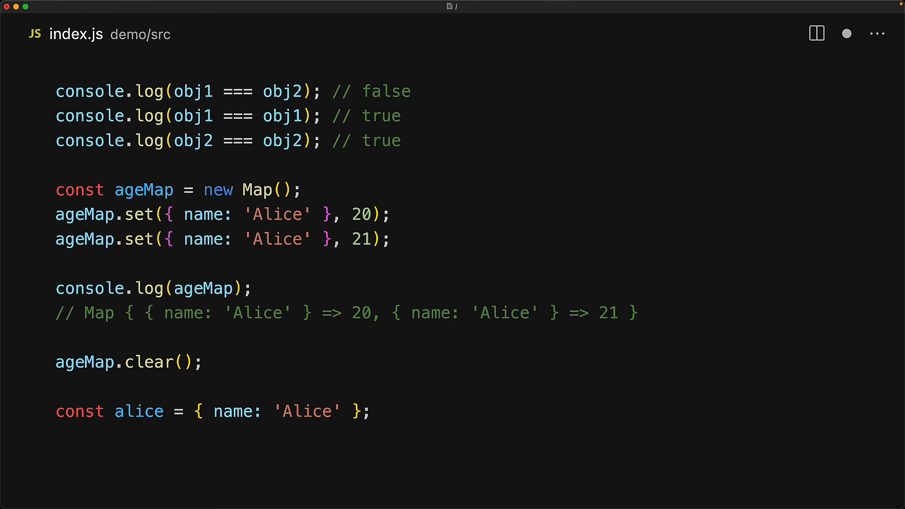
text(ageMap.set(alice, 20);)
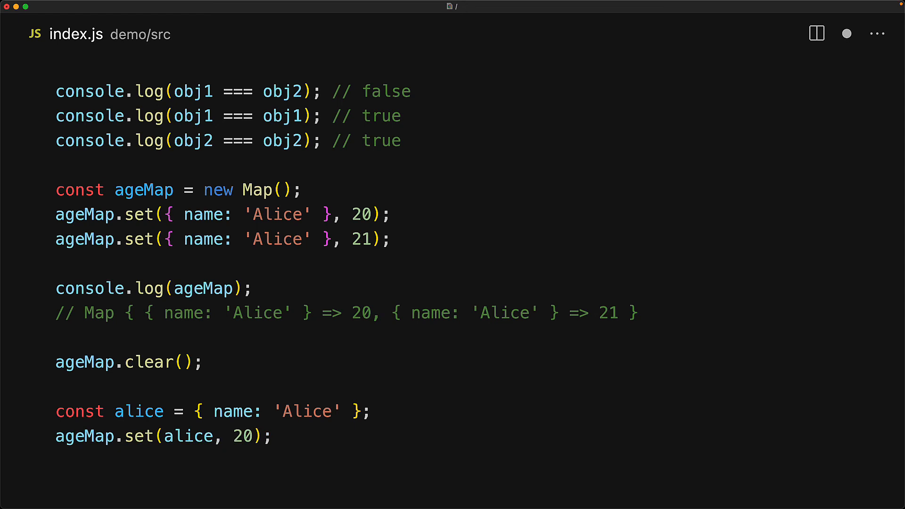
text(ageMap.set(alice, 21);)
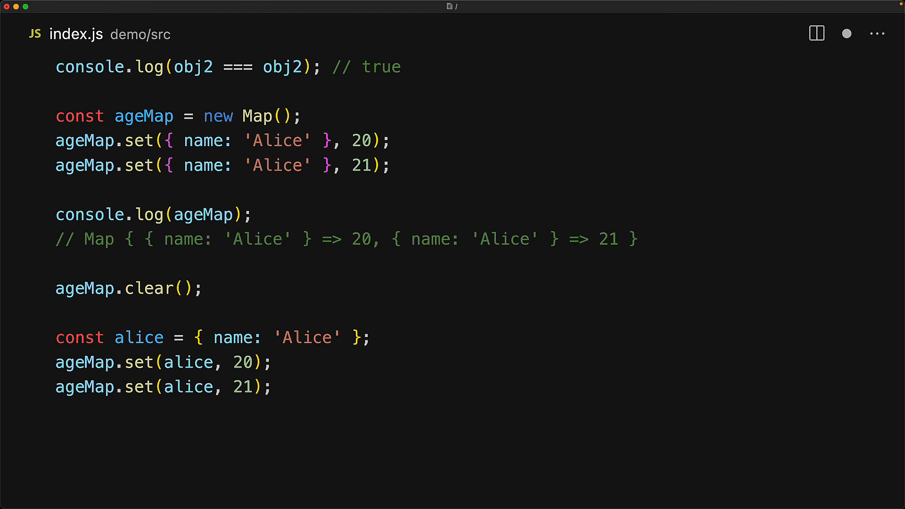
text(console.log(ageMap);)
text(// Map { { name: 'Alice' } => 21 })
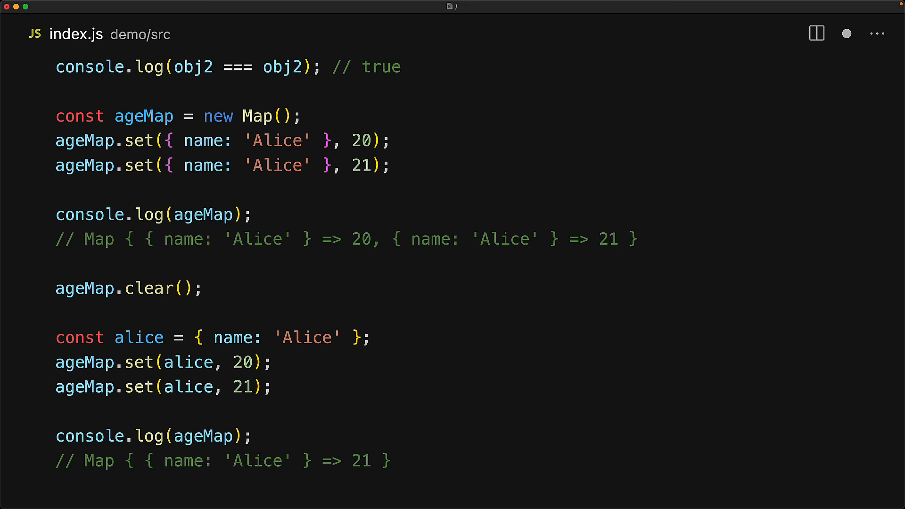
scroll(down, 3)
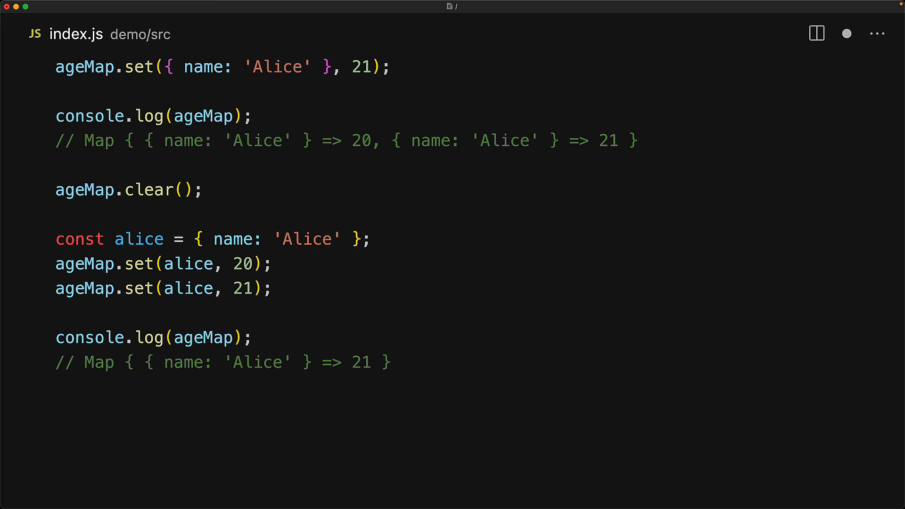
text(let personMap = new Map();)
text(personMap.set('Alice', { name: 'Alice', age: 2)
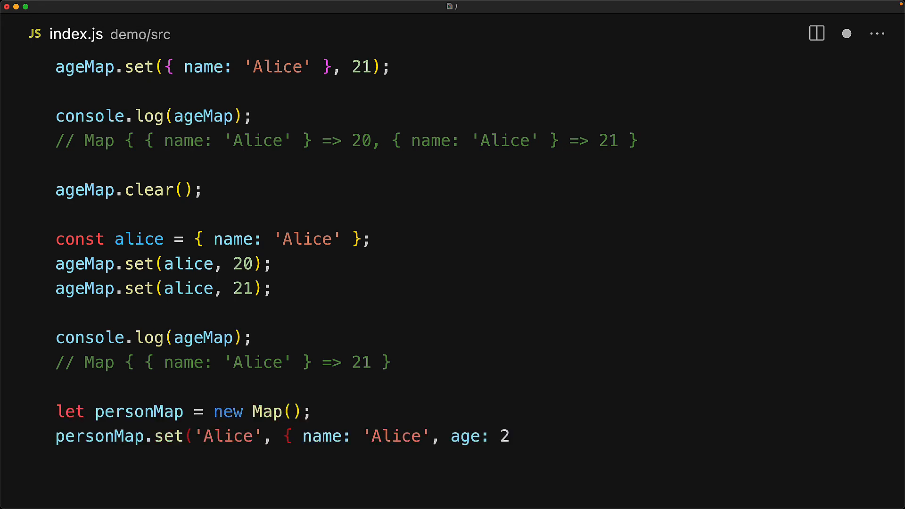
text(0 });)
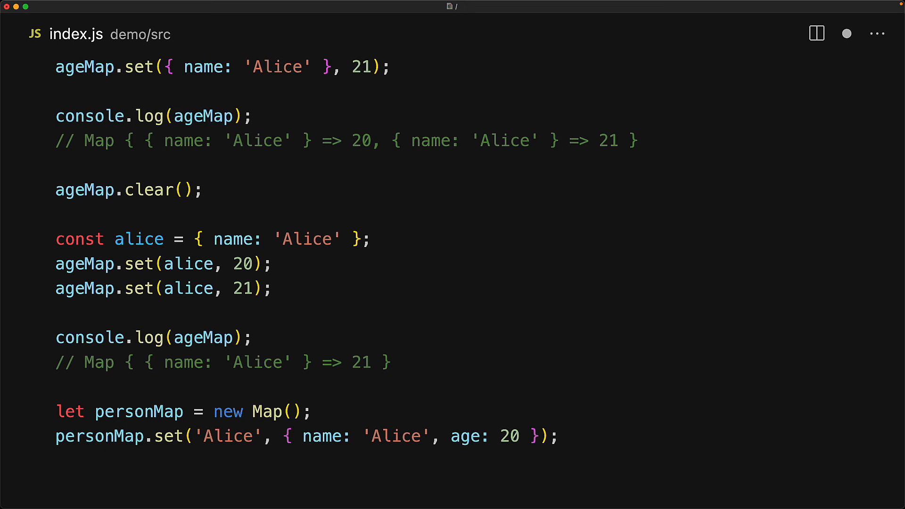
text(personMap.set('Alice', { name: 'Alice', a)
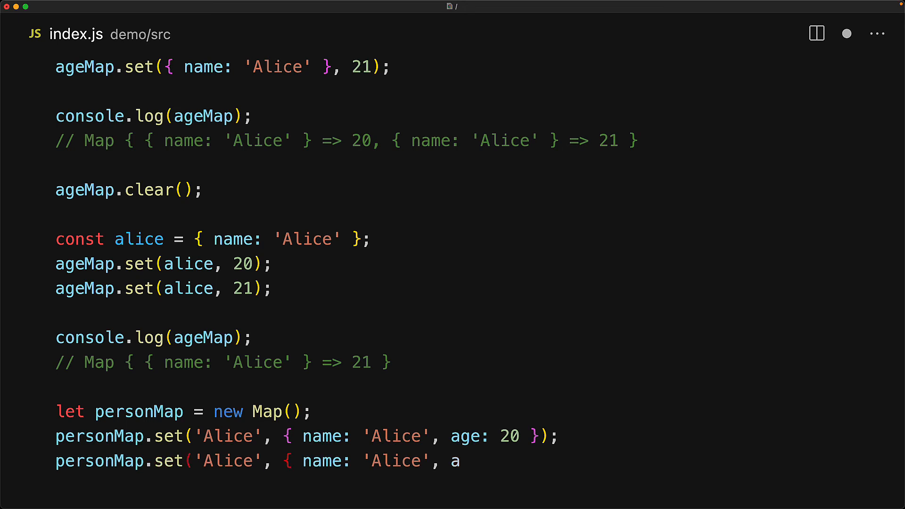
text(ge: 21 });)
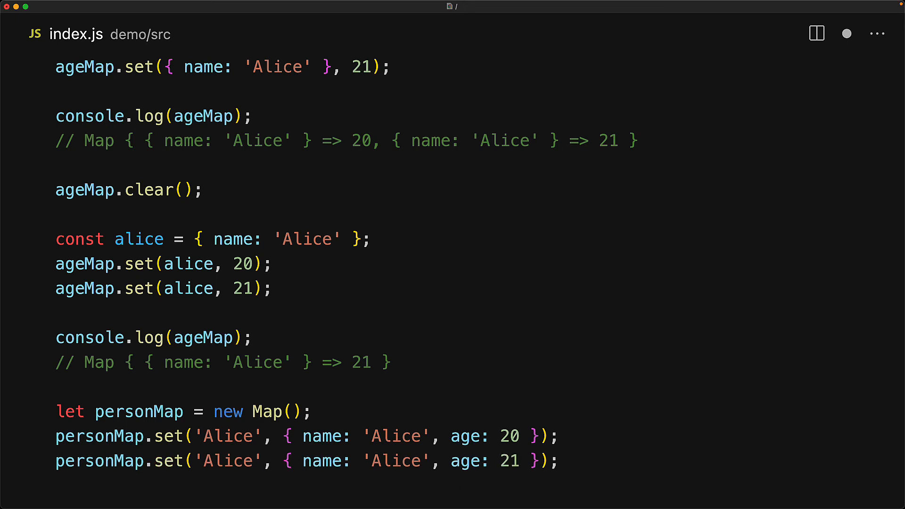